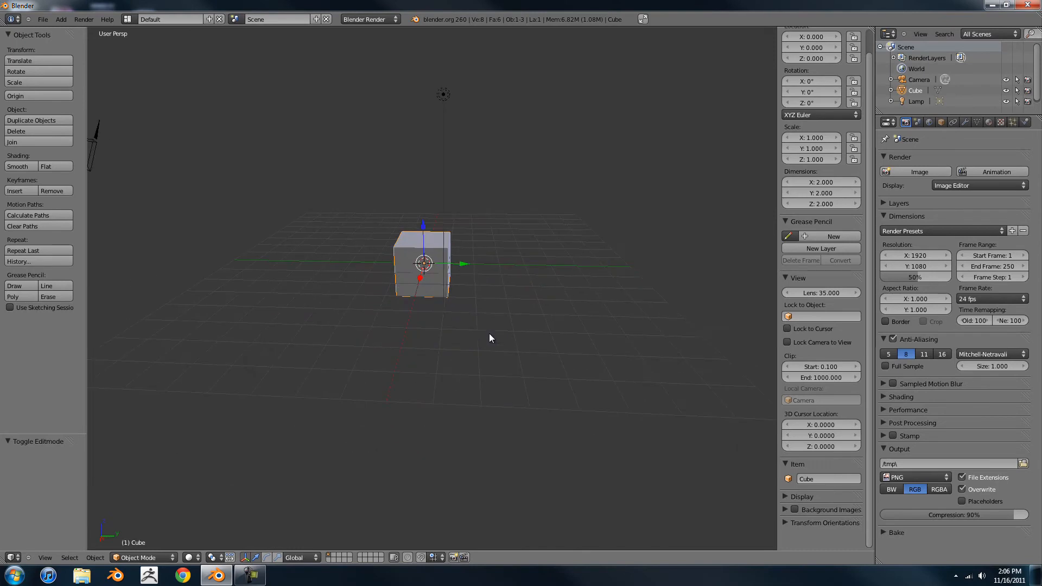
- Delete the default cube and toggle Edit Mode to work on the plane's mesh
{"action": "left_click_drag", "start_coordinate": [492, 337], "coordinate": [581, 364]}
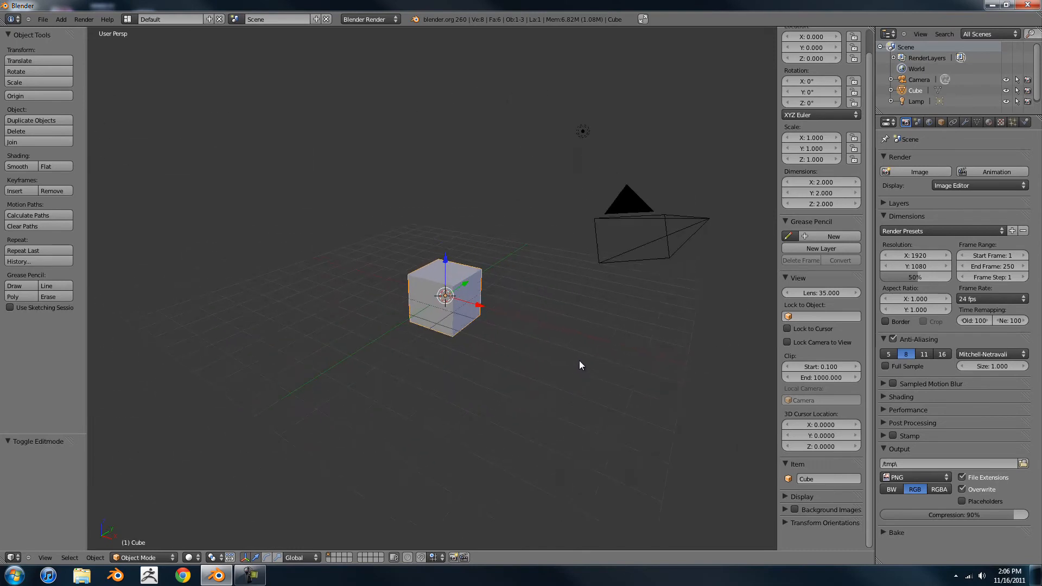
{"action": "left_click_drag", "start_coordinate": [580, 365], "coordinate": [511, 368]}
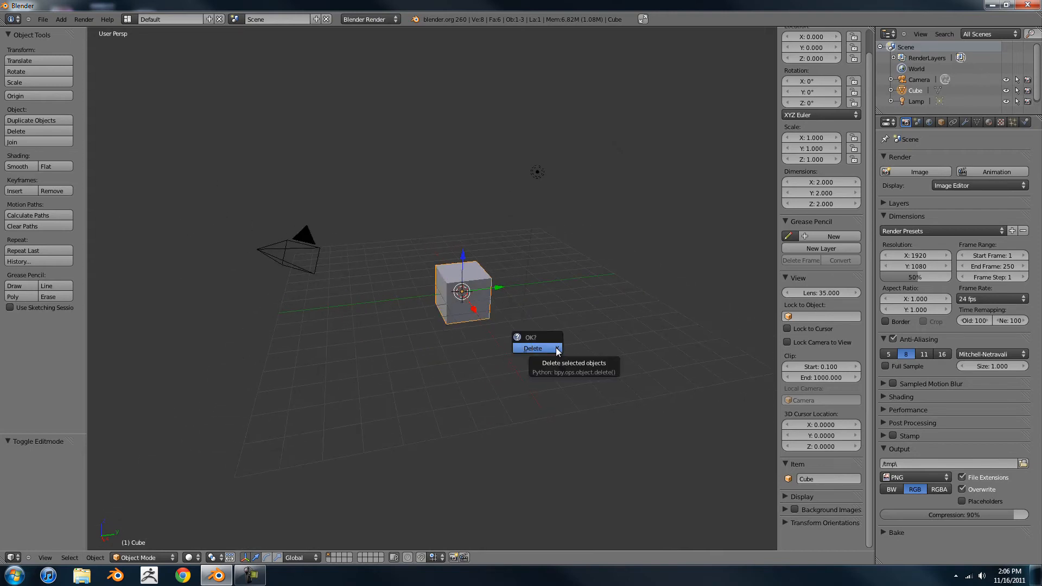
{"action": "left_click", "coordinate": [533, 348]}
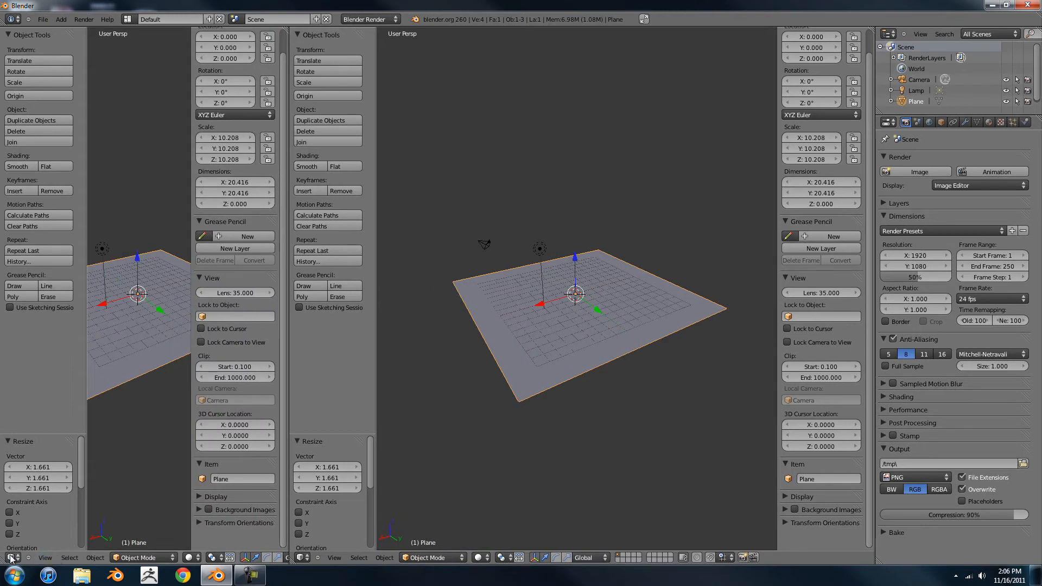
{"action": "key", "text": "Tab"}
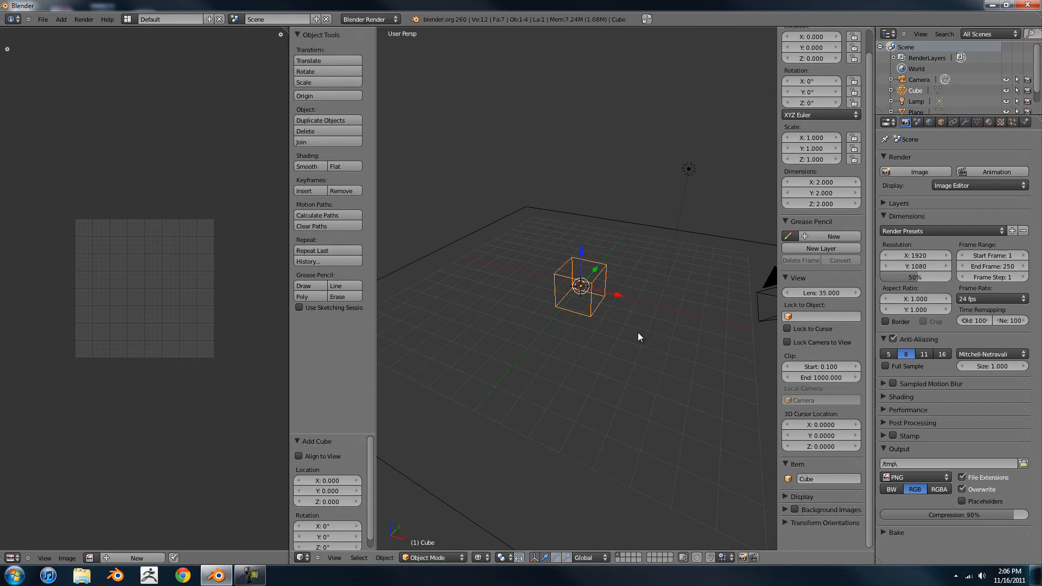
- Shape the cube into an open, subdivided bowl with Shade Smooth, then leave Edit Mode
{"action": "key", "text": "Tab"}
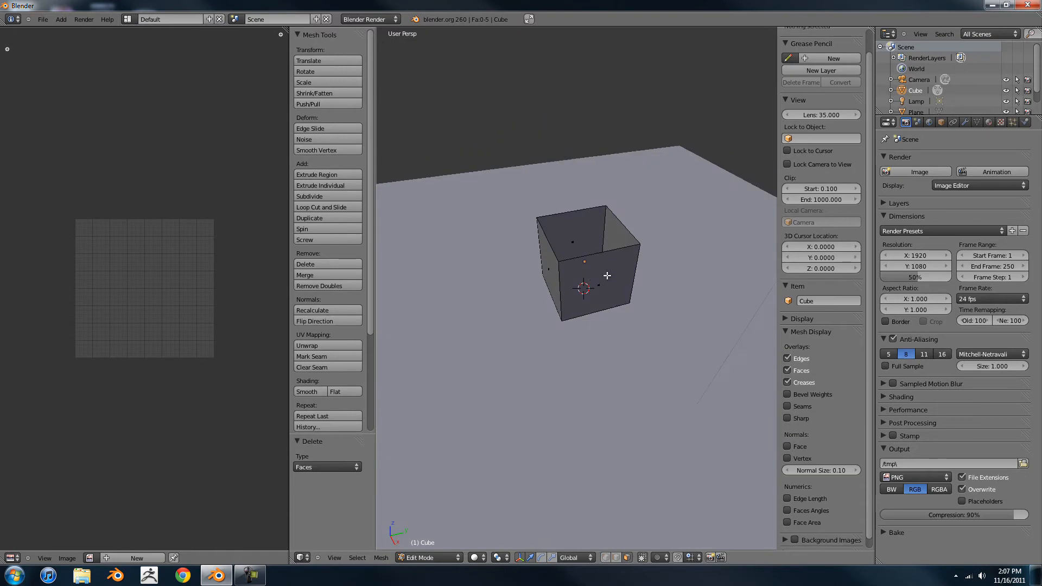
{"action": "key", "text": "Tab"}
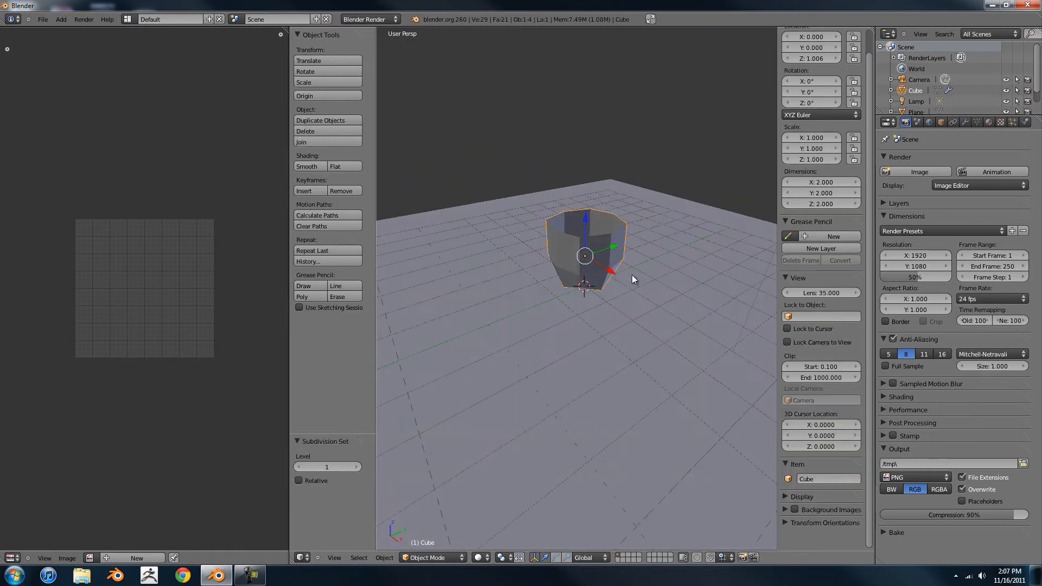
{"action": "key", "text": "Tab"}
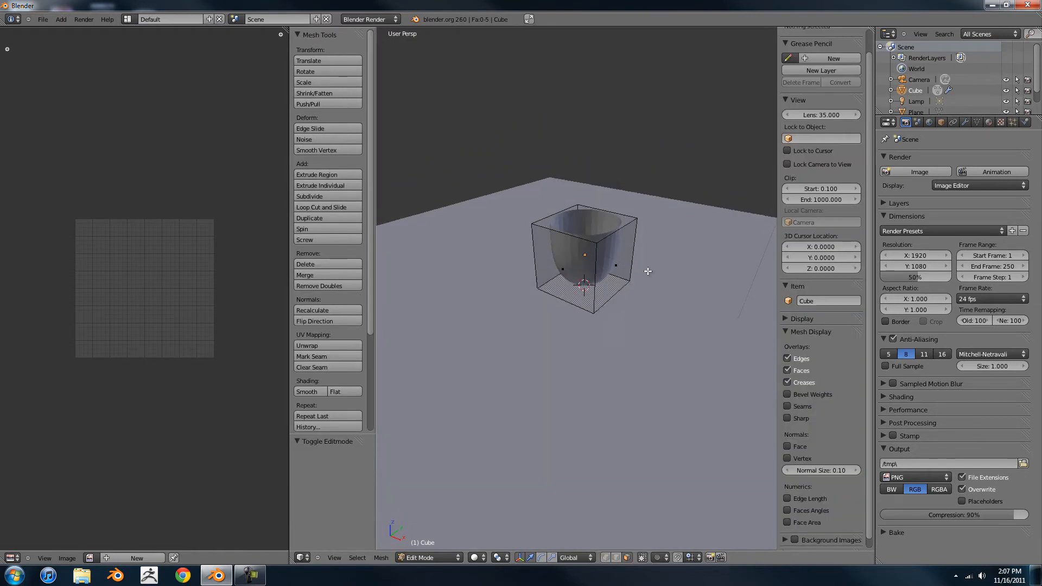
{"action": "left_click", "coordinate": [585, 219]}
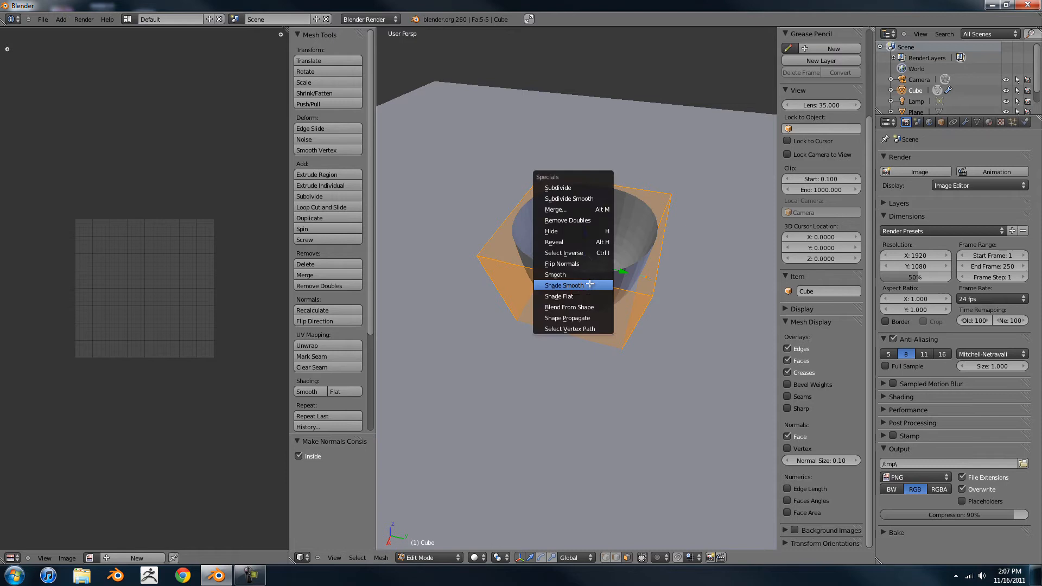
{"action": "left_click", "coordinate": [564, 285]}
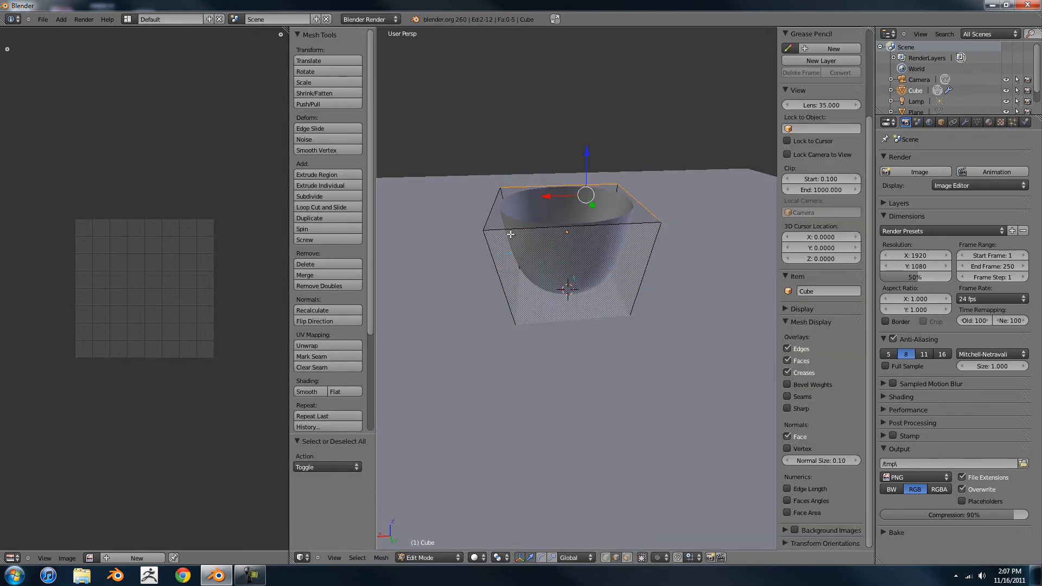
{"action": "key", "text": "Tab"}
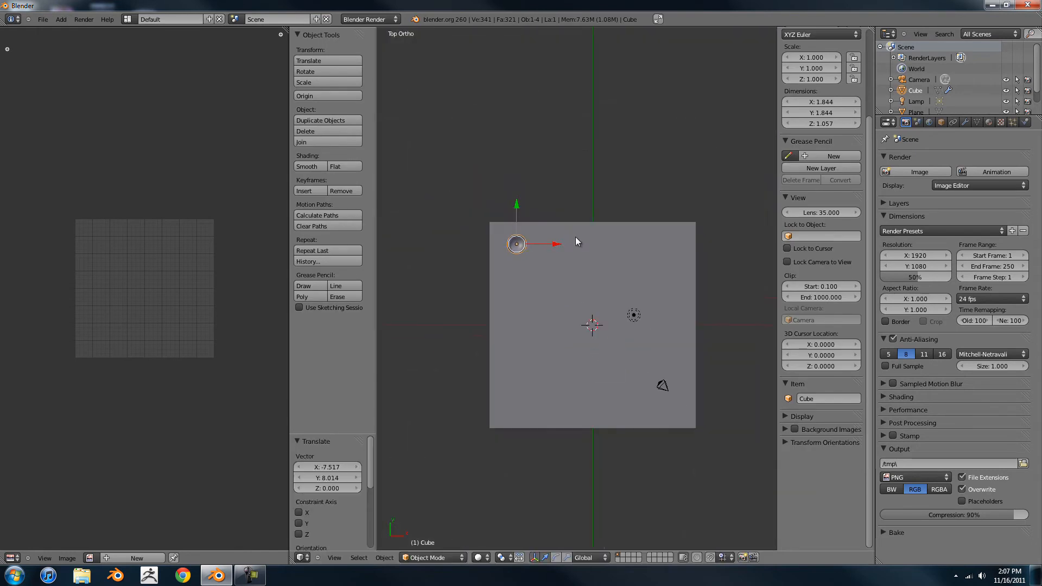
- Add an Array modifier to the bowl with Count 8
{"action": "left_click", "coordinate": [966, 122]}
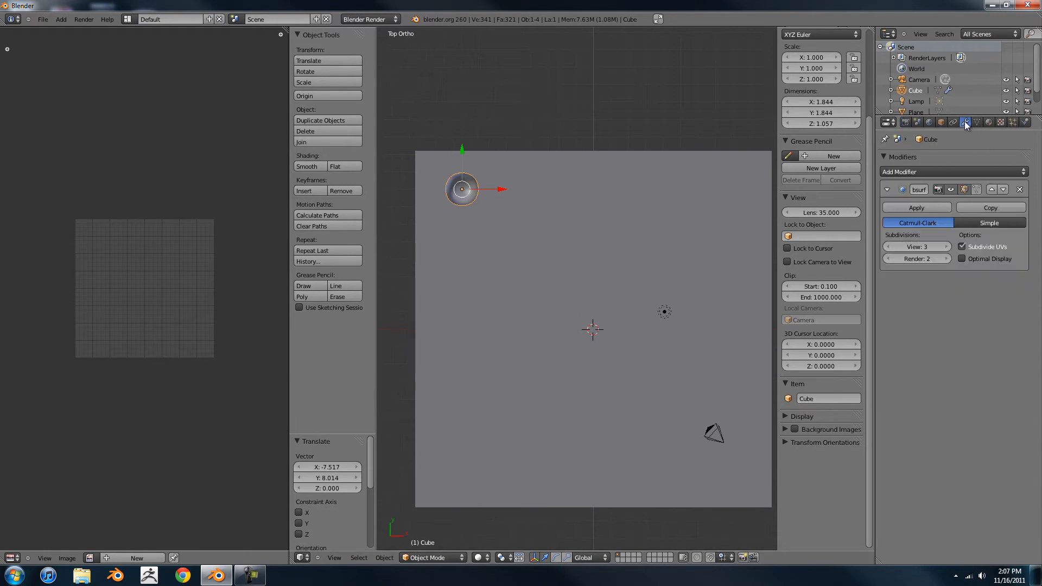
{"action": "left_click", "coordinate": [954, 172]}
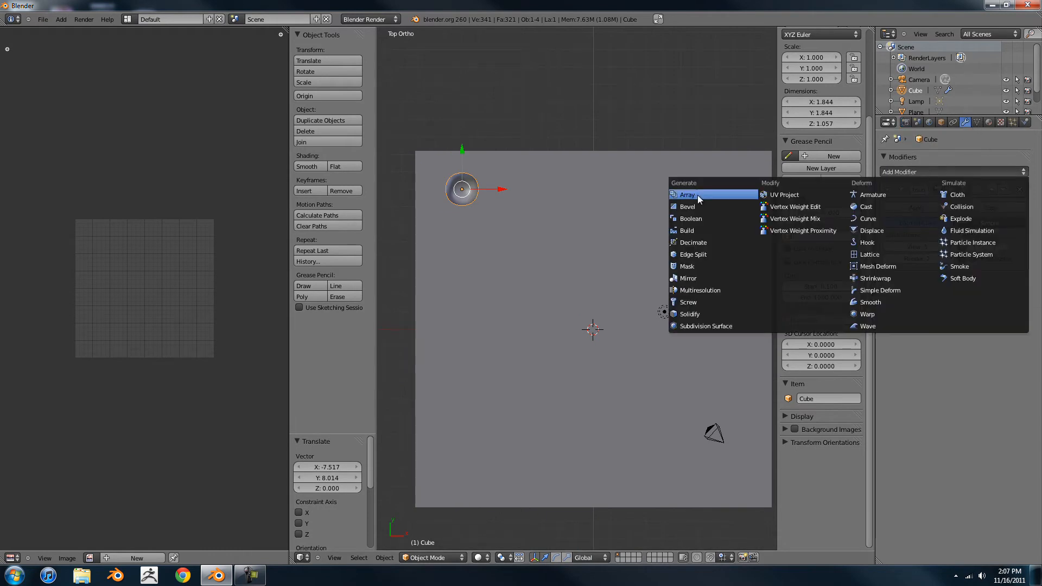
{"action": "mouse_move", "coordinate": [712, 326]}
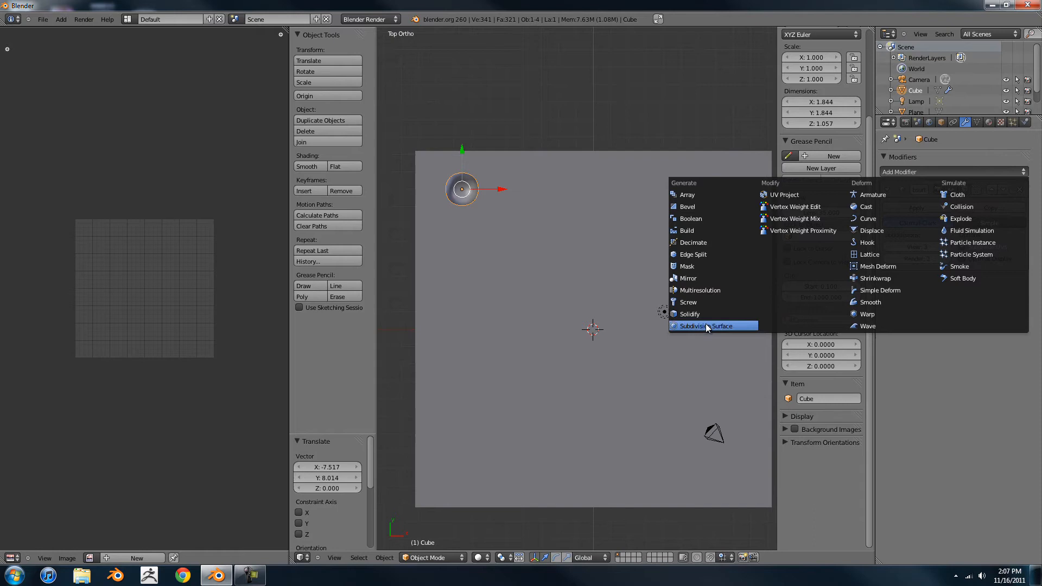
{"action": "mouse_move", "coordinate": [710, 296]}
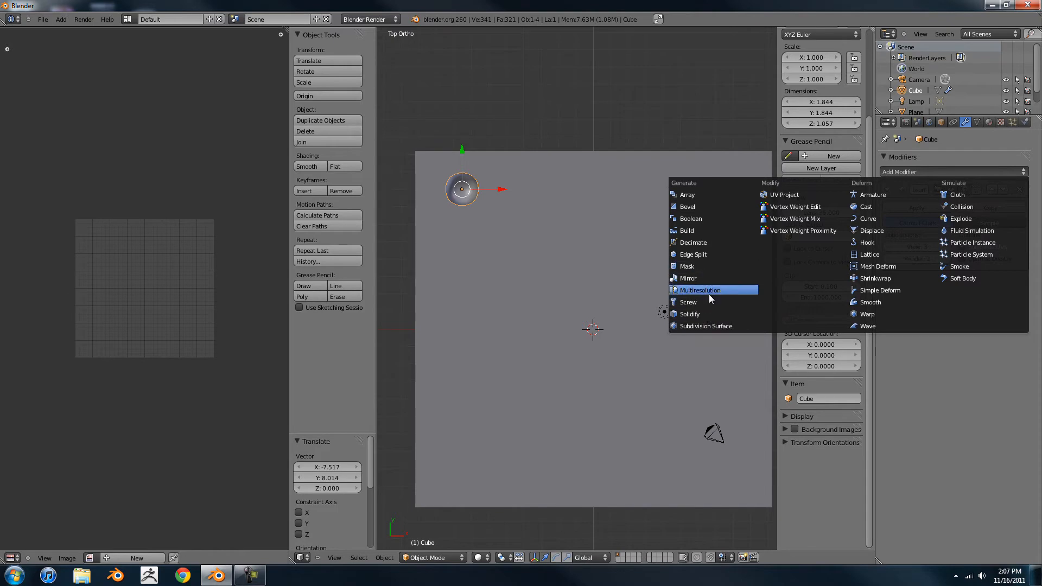
{"action": "mouse_move", "coordinate": [710, 196]}
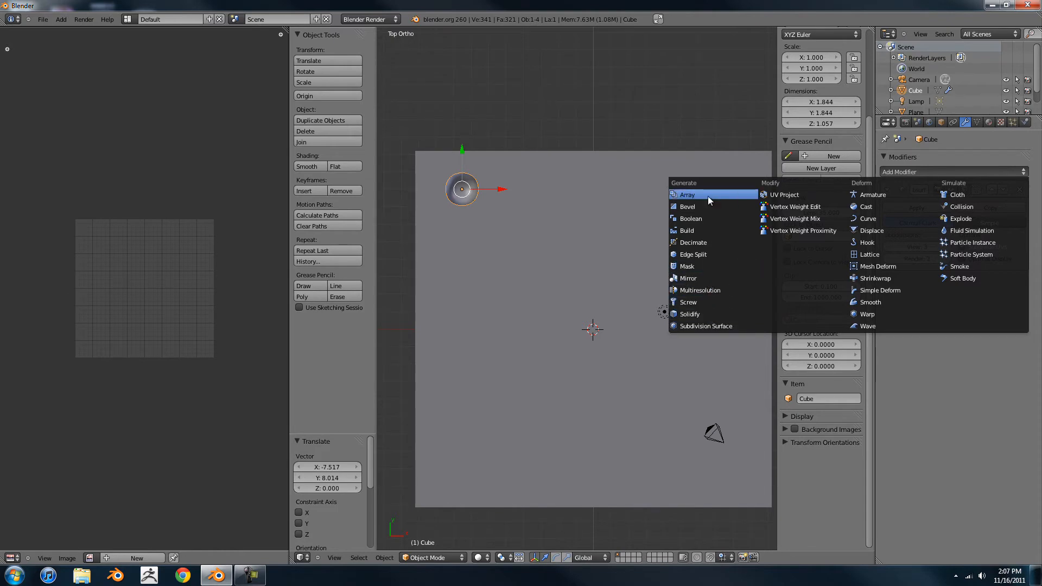
{"action": "left_click", "coordinate": [687, 194]}
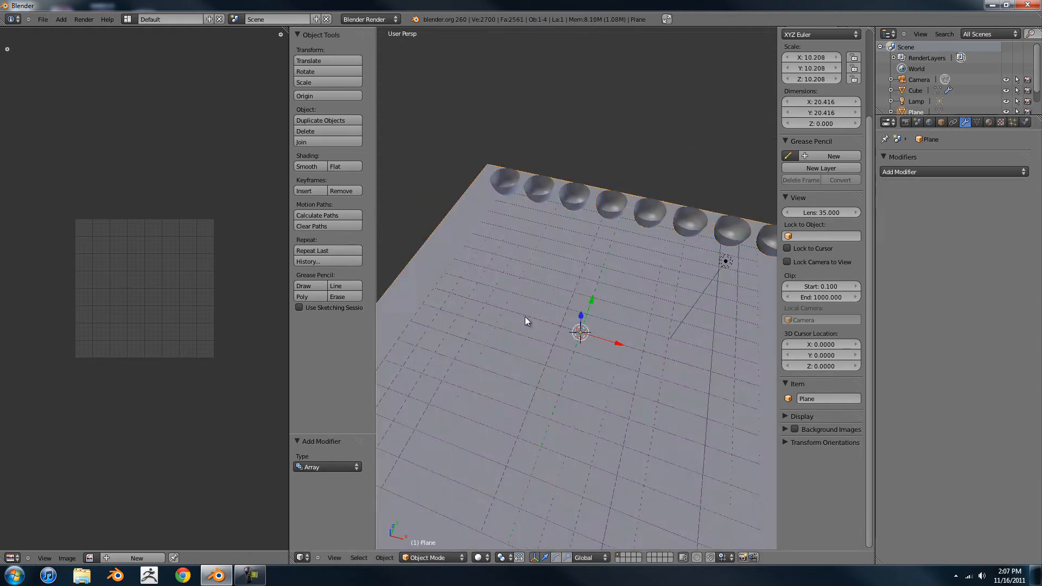
- Unwrap the plane and add a second Array with Count 5 along Y
{"action": "key", "text": "Tab"}
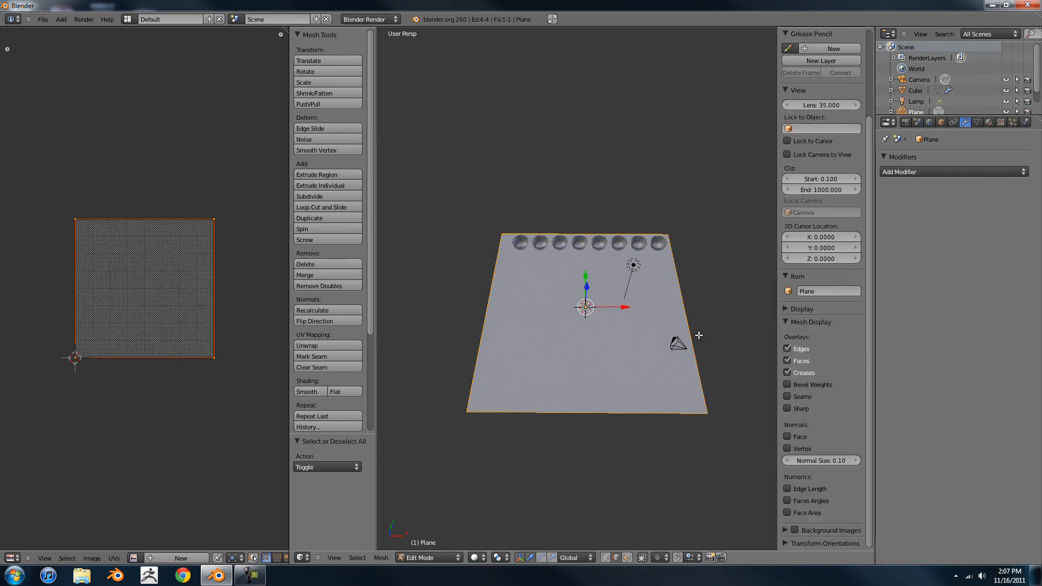
{"action": "left_click", "coordinate": [328, 175]}
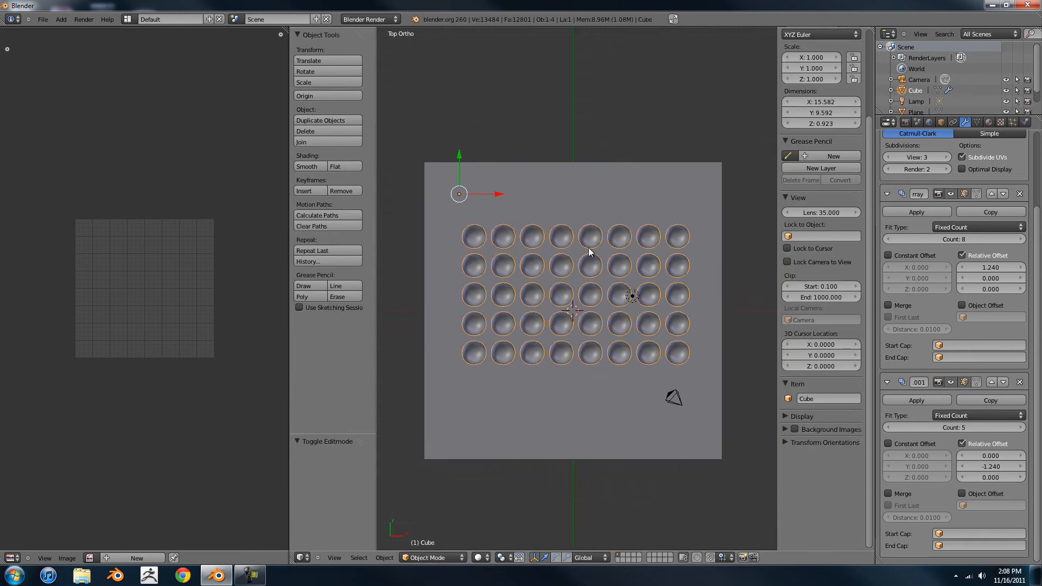
{"action": "left_click_drag", "start_coordinate": [589, 253], "coordinate": [602, 246]}
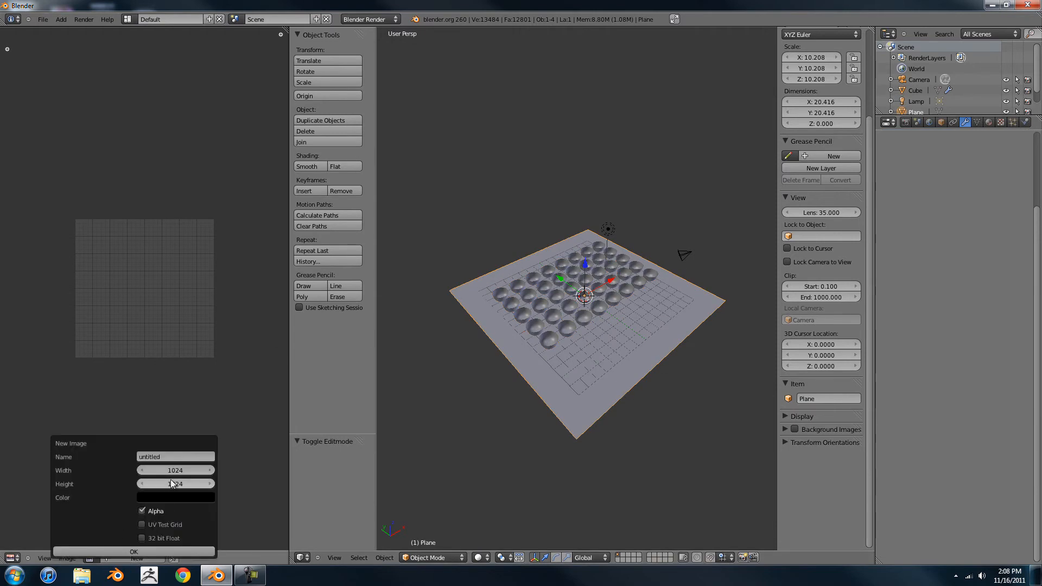
- Create a 2048 × 2048 image, assign it to the plane, and switch to Top view
{"action": "left_click", "coordinate": [175, 470]}
{"action": "type", "text": "2048"}
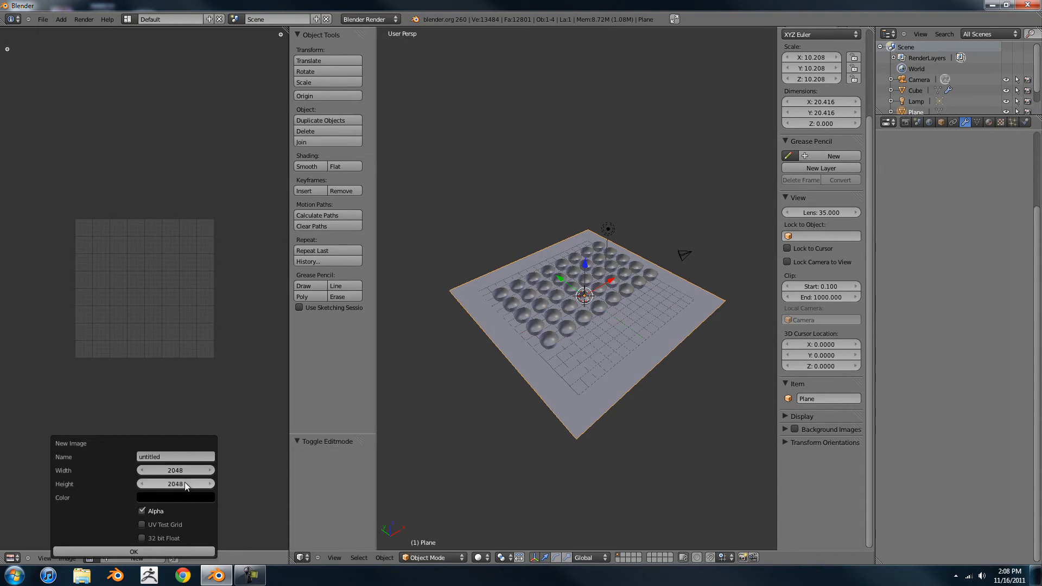
{"action": "left_click", "coordinate": [134, 551]}
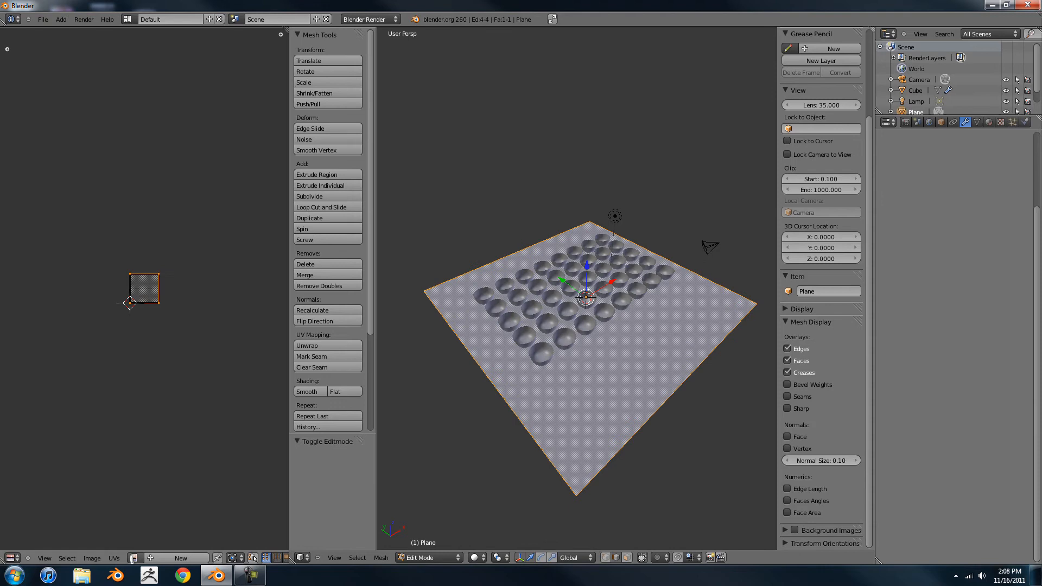
{"action": "left_click", "coordinate": [428, 558]}
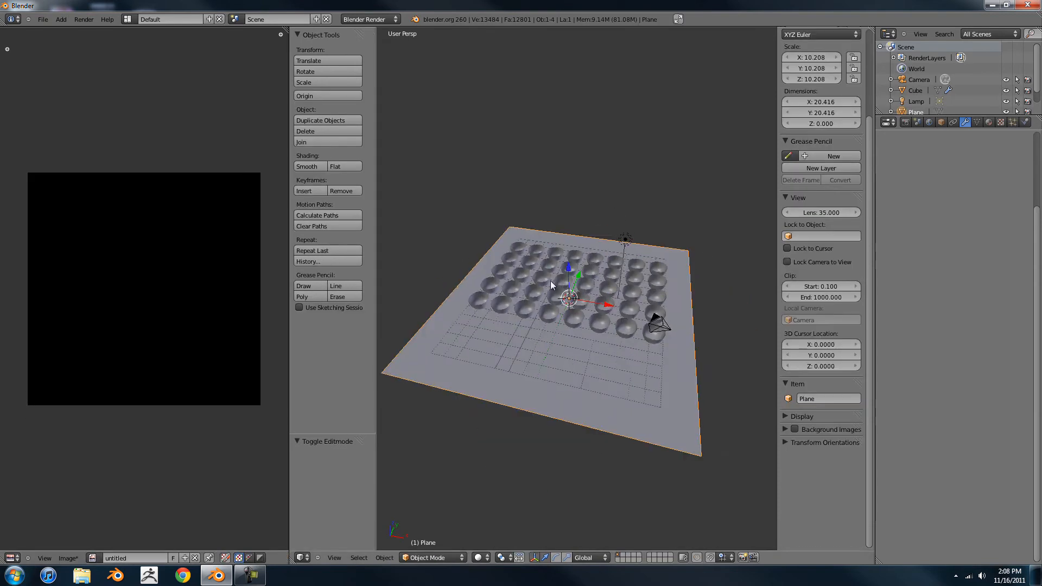
{"action": "key", "text": "KP_7"}
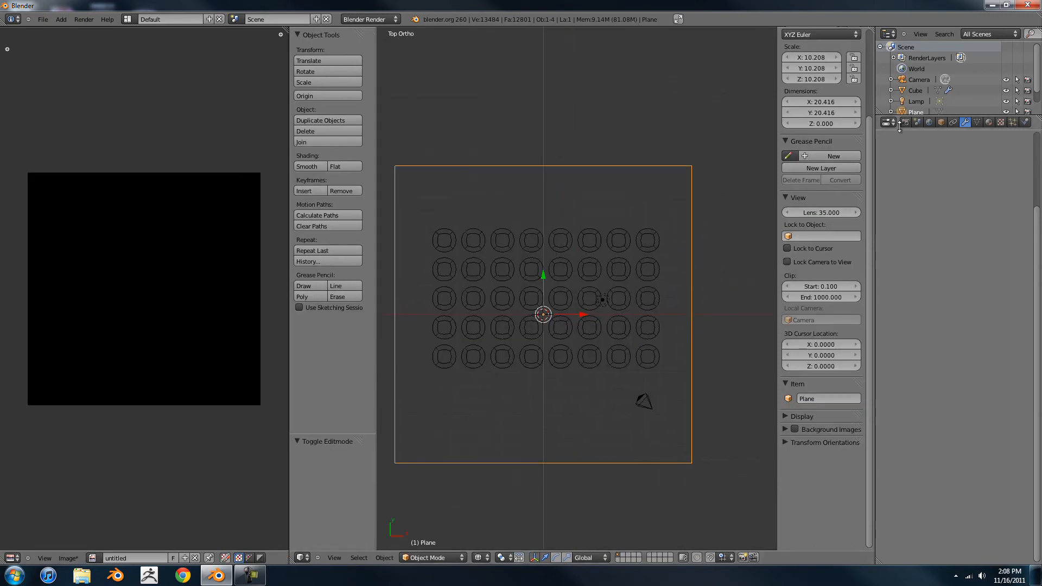
- Select bowls and plane, and set Bake Mode to Normals with Selected to Active
{"action": "left_click", "coordinate": [900, 122]}
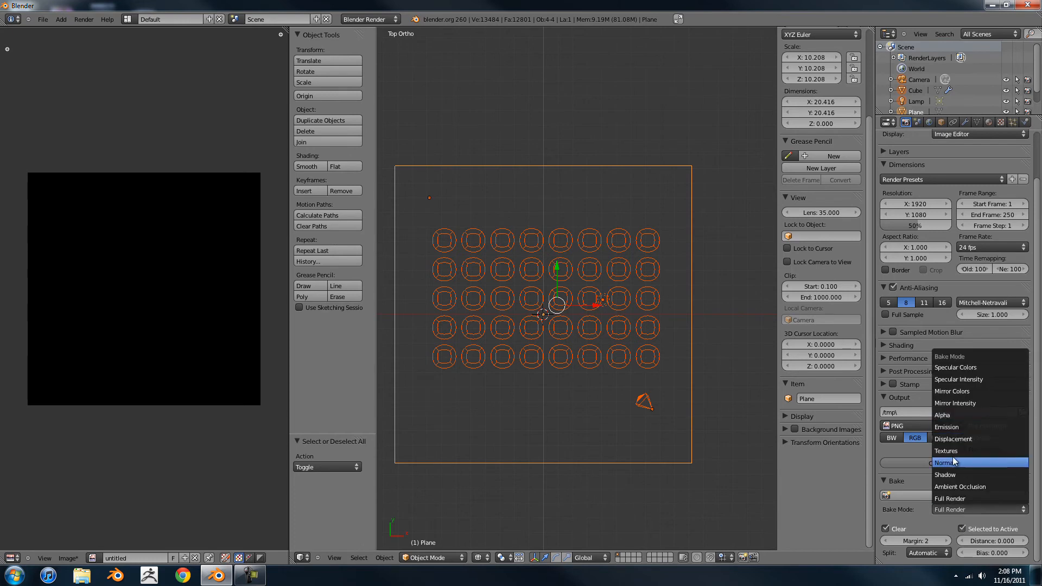
{"action": "left_click", "coordinate": [945, 463]}
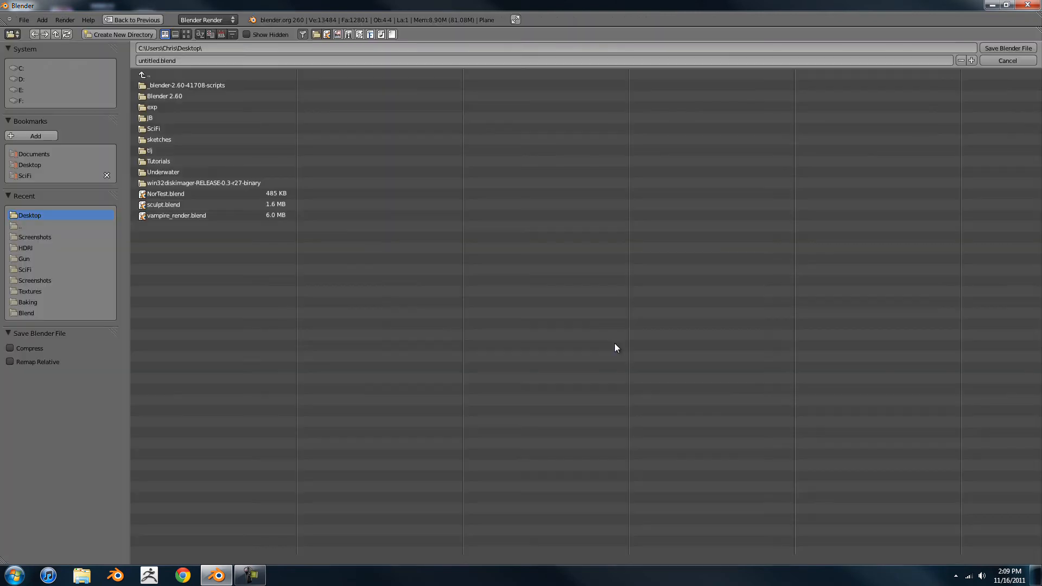
{"action": "left_click", "coordinate": [1008, 60]}
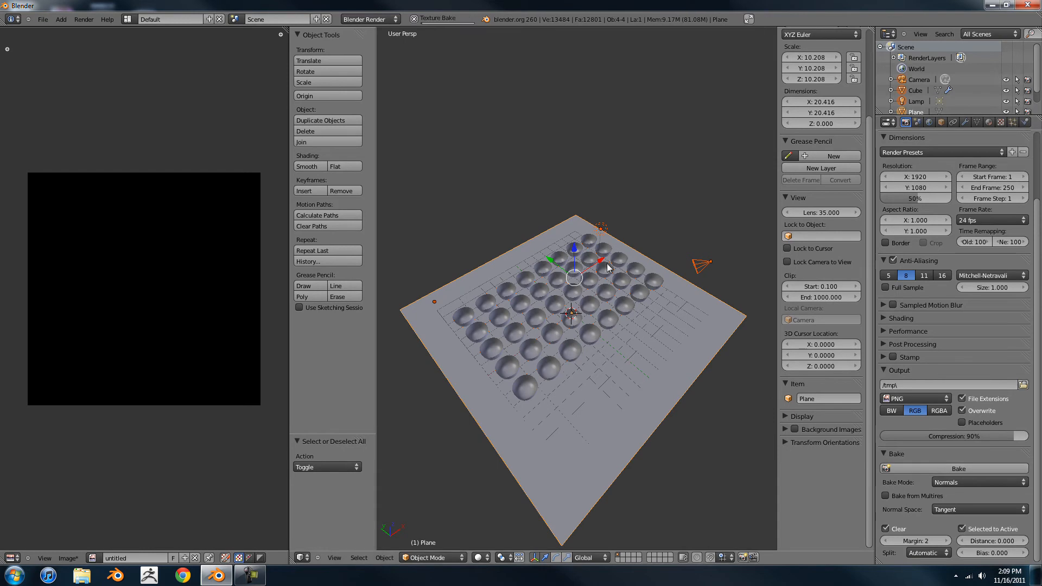
{"action": "mouse_move", "coordinate": [507, 177]}
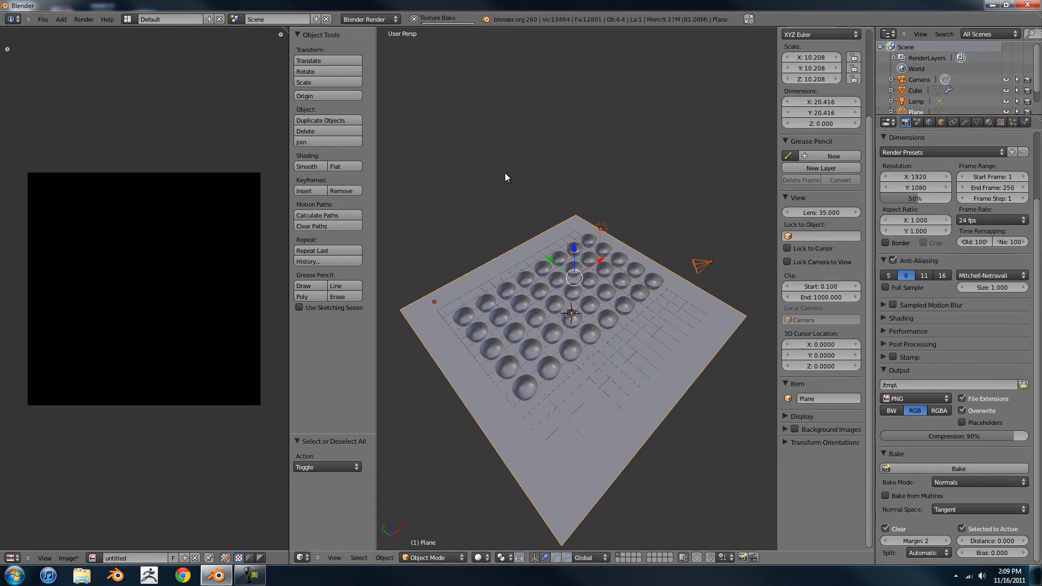
- Make the plane's texture an Image or Movie using the untitled baked image
{"action": "left_click", "coordinate": [959, 469]}
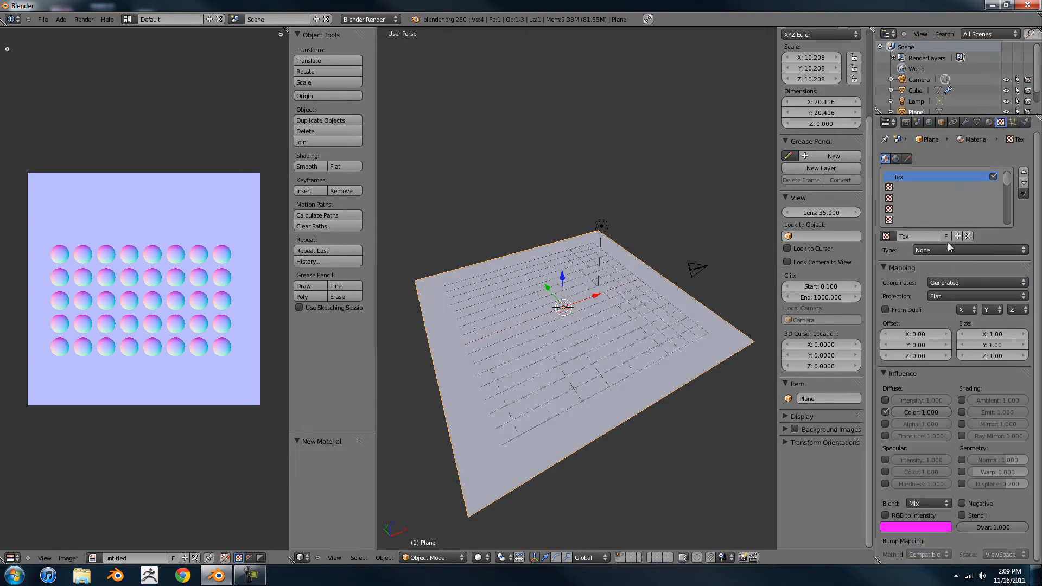
{"action": "left_click", "coordinate": [977, 283]}
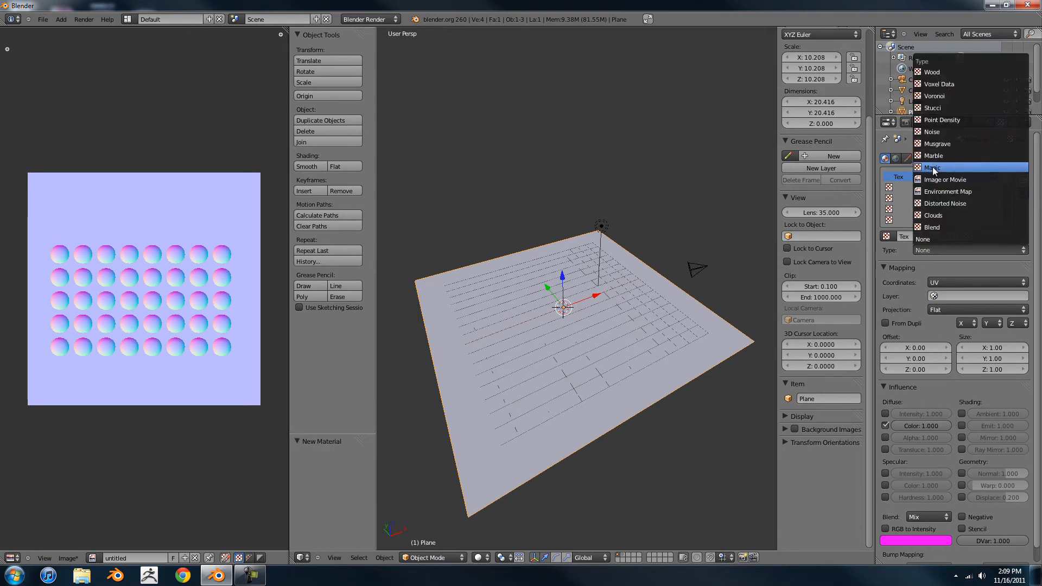
{"action": "left_click", "coordinate": [944, 179]}
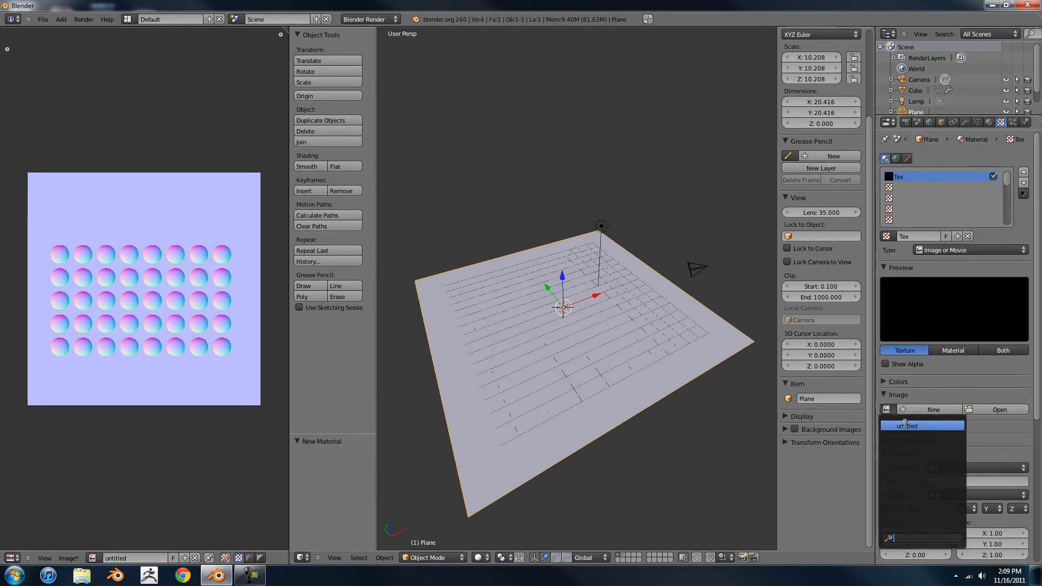
{"action": "left_click", "coordinate": [922, 425]}
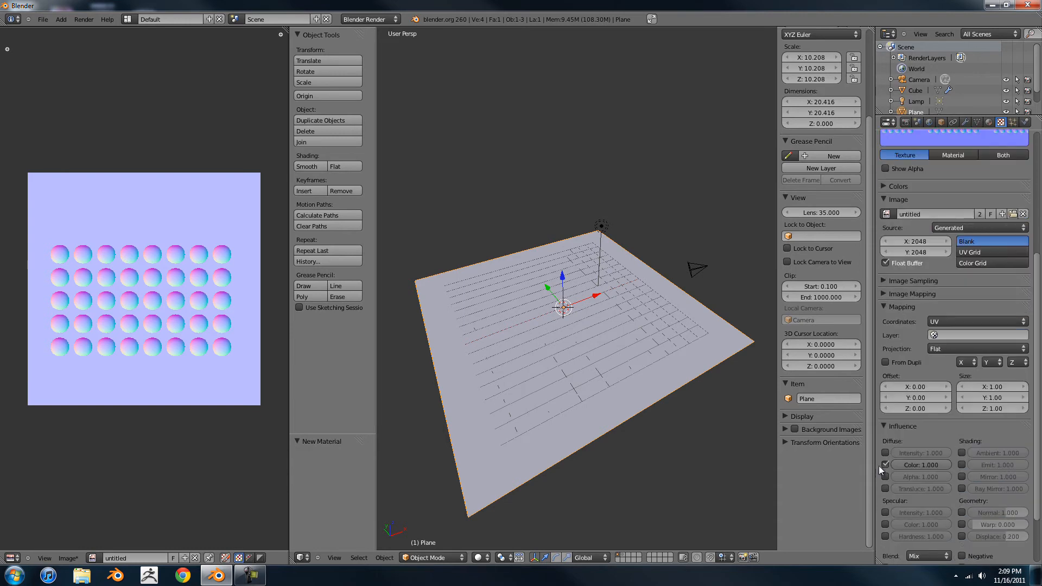
- Enable Normal Map in Image Sampling and set Influence to Normal instead of Color
{"action": "left_click", "coordinate": [885, 294]}
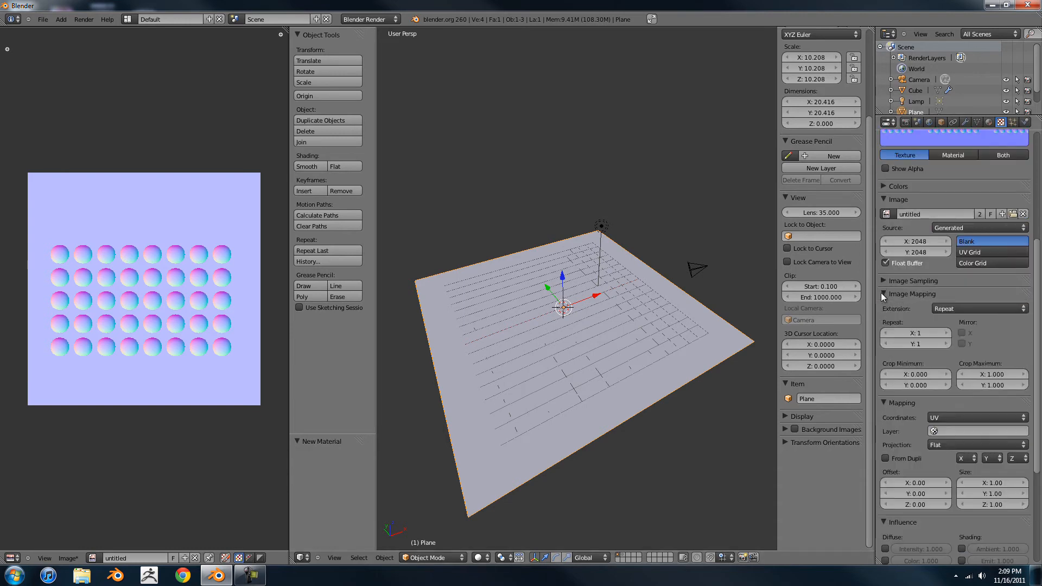
{"action": "left_click", "coordinate": [885, 281]}
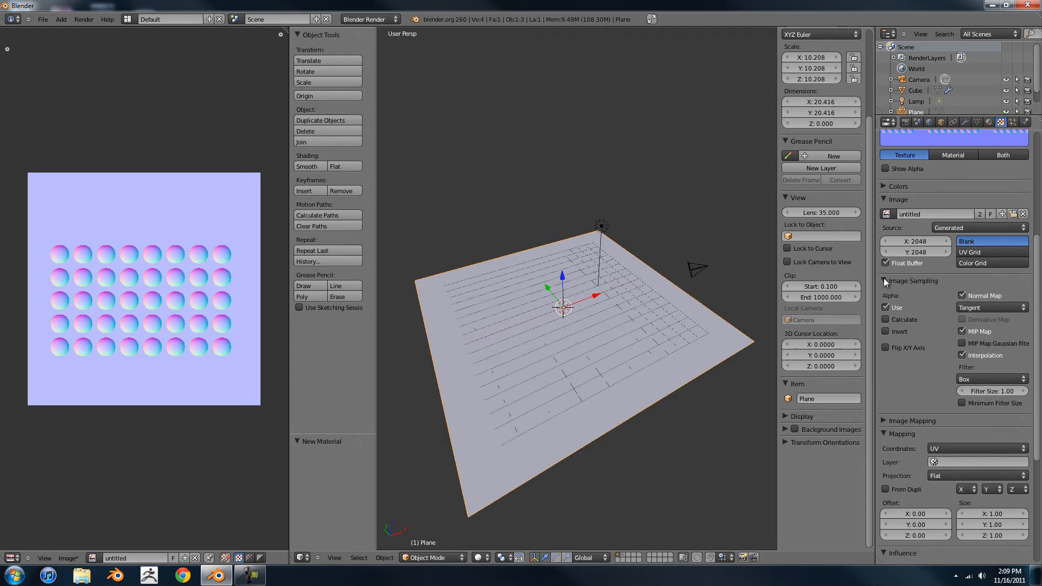
{"action": "left_click", "coordinate": [885, 280]}
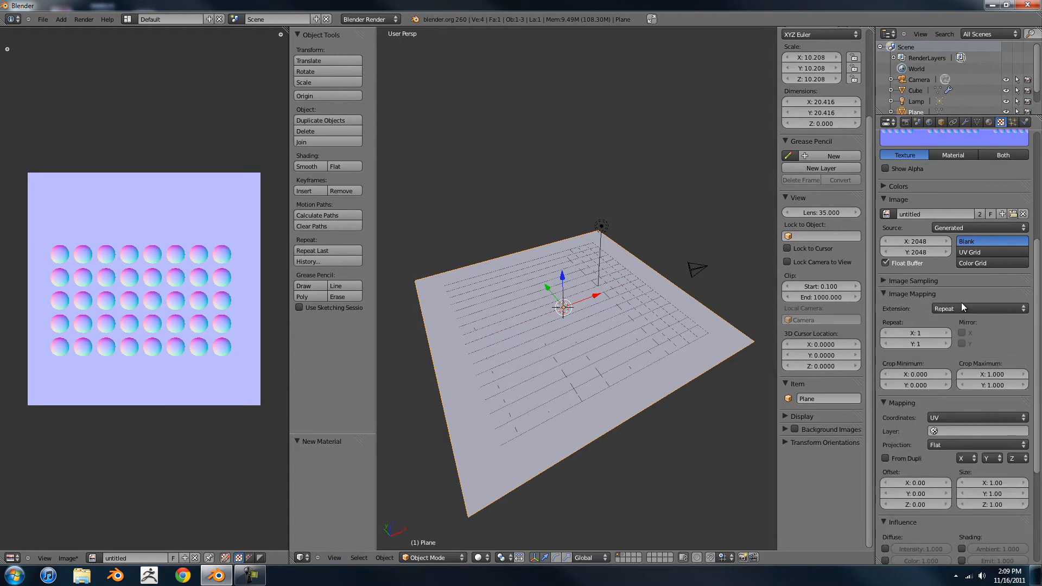
{"action": "left_click", "coordinate": [914, 295]}
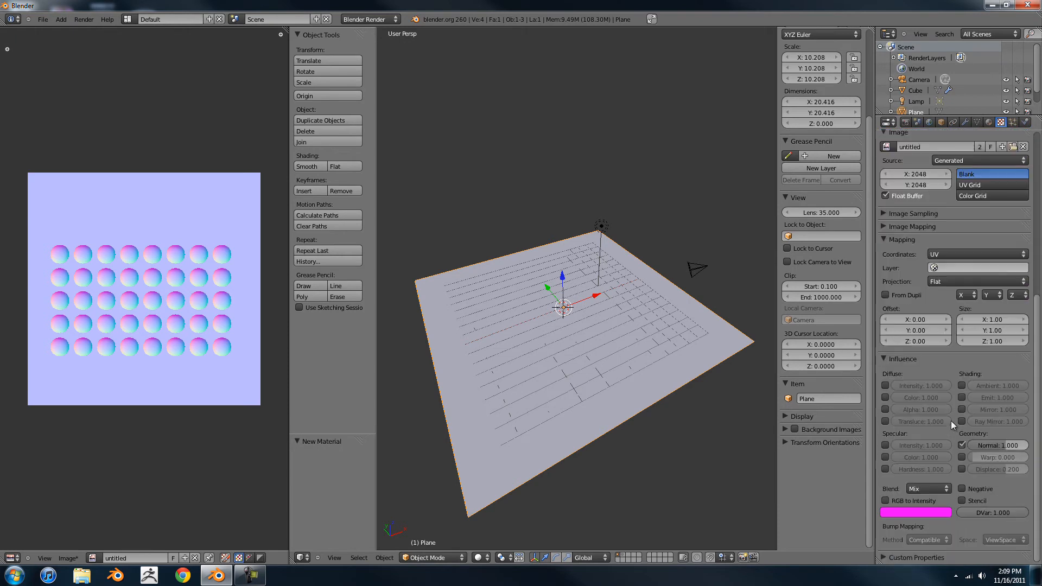
{"action": "left_click", "coordinate": [481, 557]}
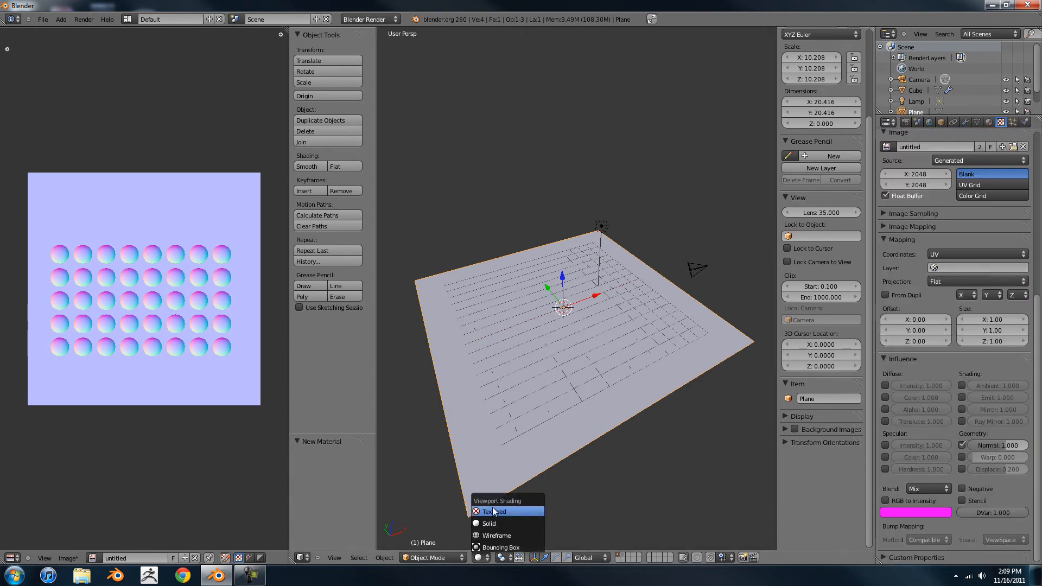
- Switch the viewport to Textured shading to reveal the baked bowl dents
{"action": "left_click", "coordinate": [495, 511]}
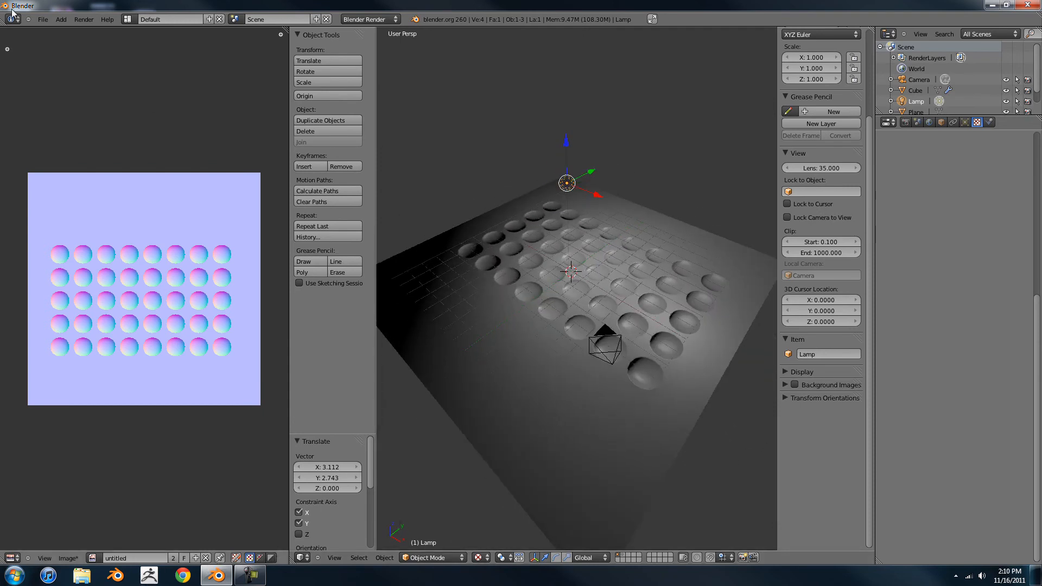
- Open NorTest.blend from the recent files list
{"action": "left_click", "coordinate": [42, 19]}
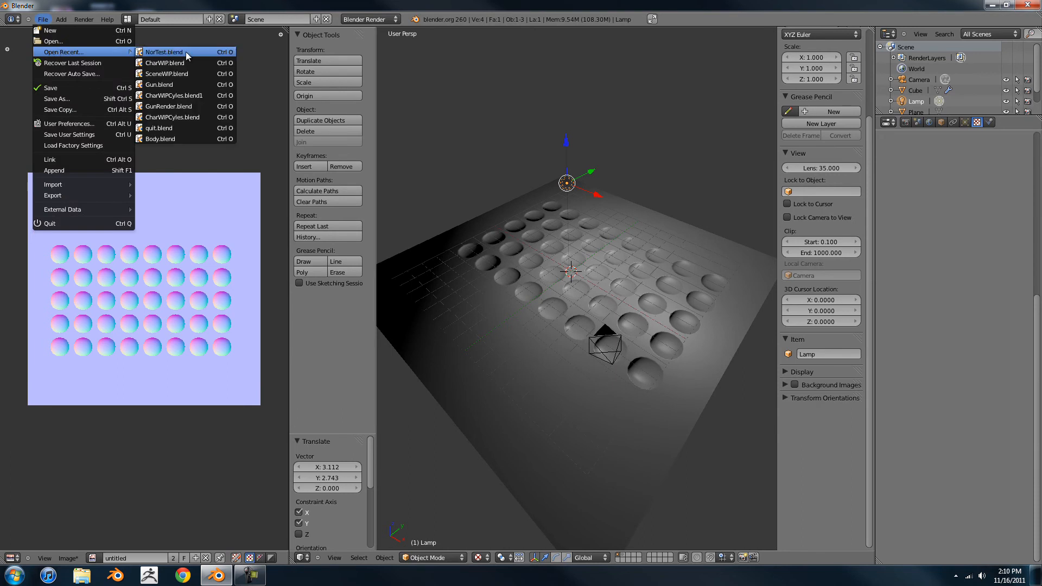
{"action": "left_click", "coordinate": [161, 52]}
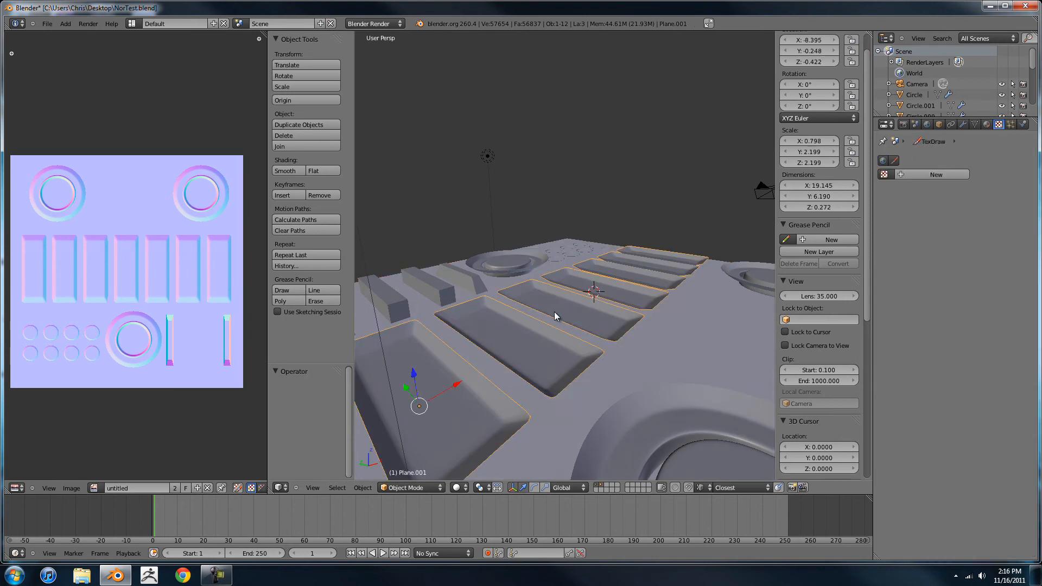
- Deselect all objects to display the low-poly normal-mapped plane
{"action": "key", "text": "Tab"}
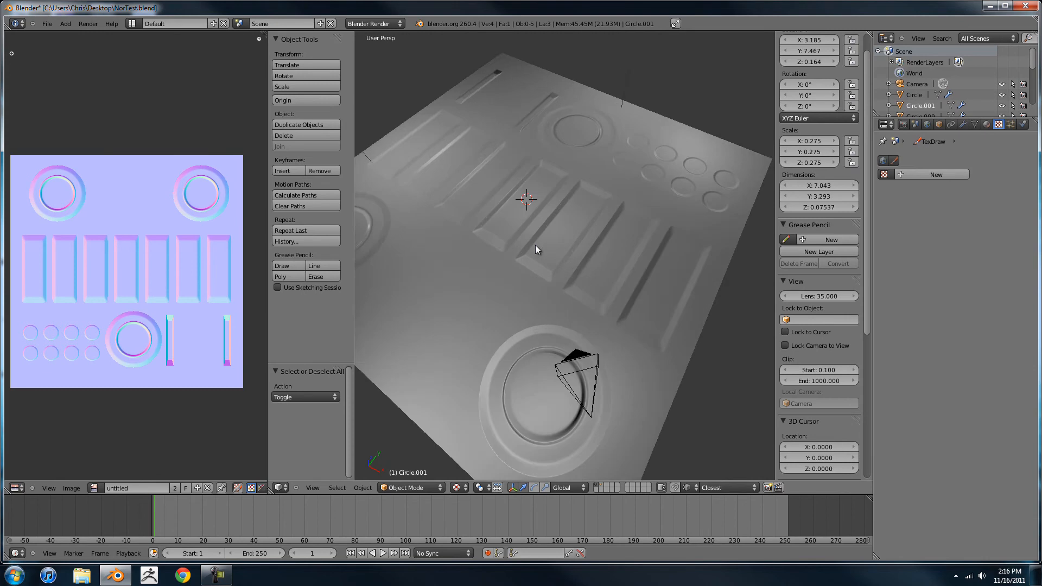
- Orbit the NorTest plane from several sides, low angles and from above
{"action": "left_click_drag", "start_coordinate": [537, 250], "coordinate": [599, 273]}
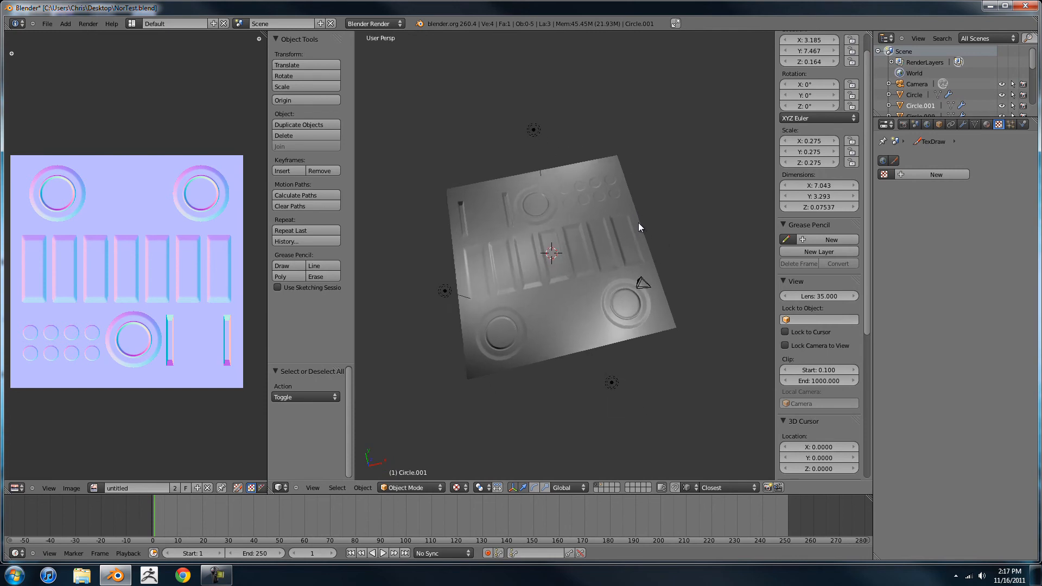
{"action": "left_click_drag", "start_coordinate": [638, 226], "coordinate": [555, 231]}
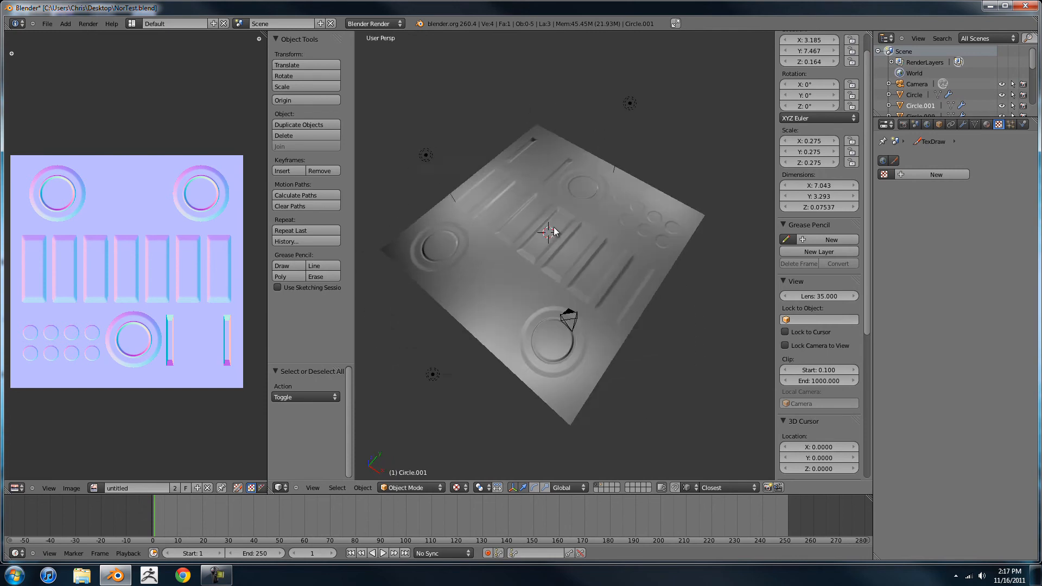
{"action": "left_click_drag", "start_coordinate": [554, 231], "coordinate": [488, 233]}
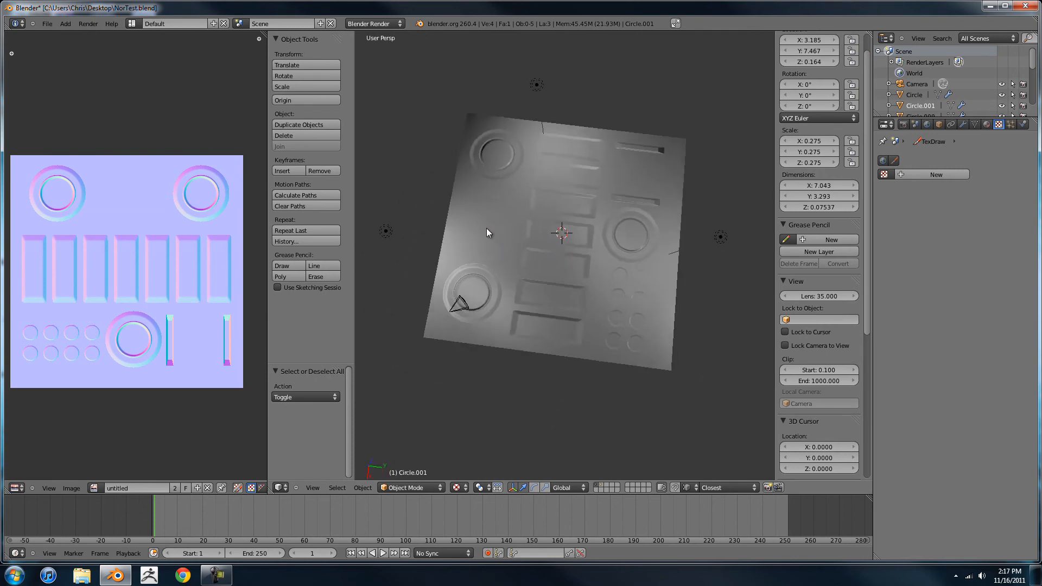
{"action": "left_click_drag", "start_coordinate": [488, 233], "coordinate": [741, 210]}
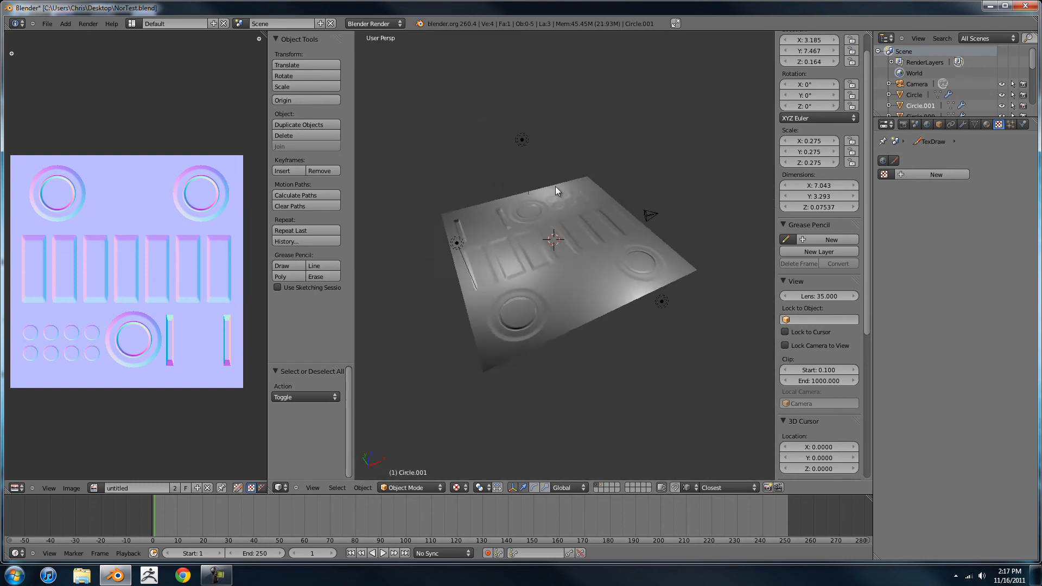
{"action": "left_click_drag", "start_coordinate": [559, 193], "coordinate": [589, 238]}
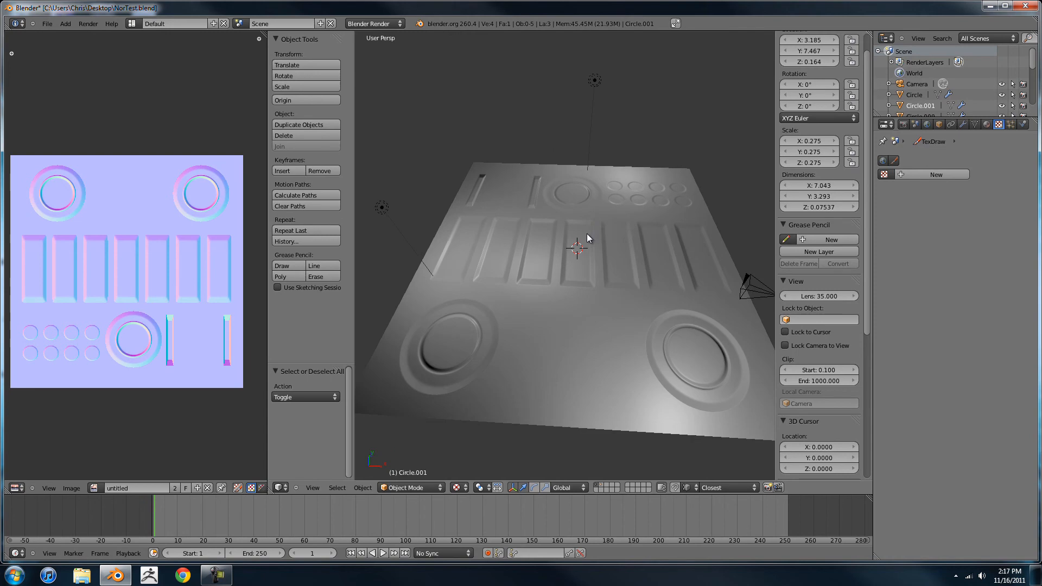
{"action": "left_click_drag", "start_coordinate": [587, 238], "coordinate": [569, 296]}
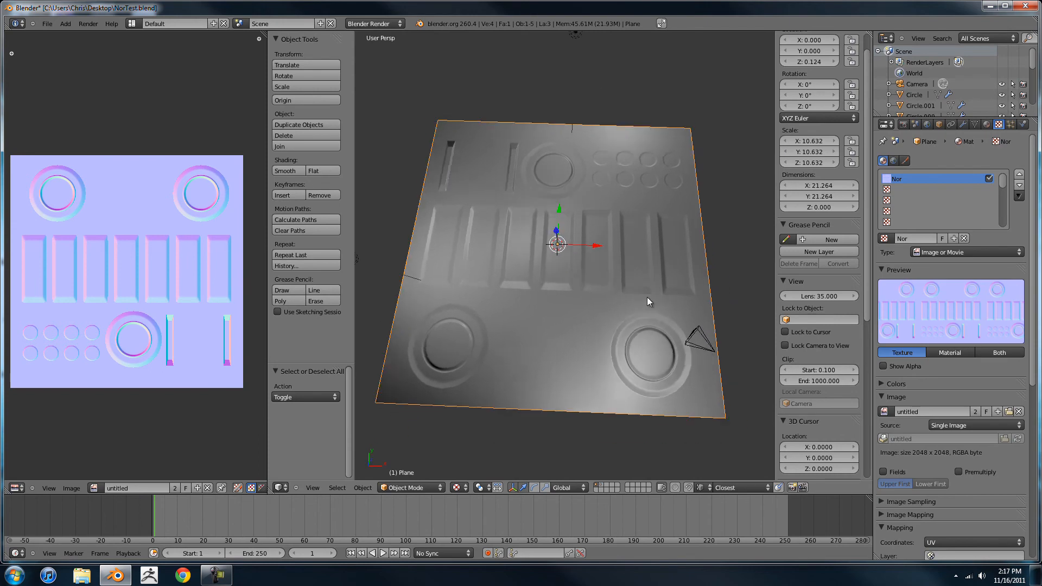
- Orbit diagonally, closer, grazing and overhead so the grooves catch light; pan the normal map image
{"action": "left_click_drag", "start_coordinate": [645, 299], "coordinate": [472, 287]}
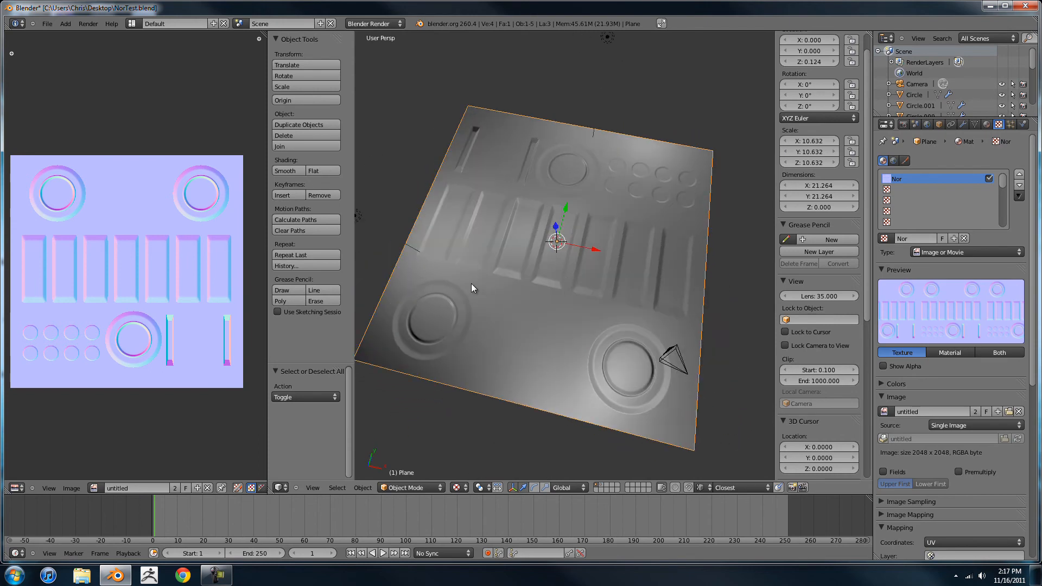
{"action": "left_click_drag", "start_coordinate": [472, 286], "coordinate": [548, 243]}
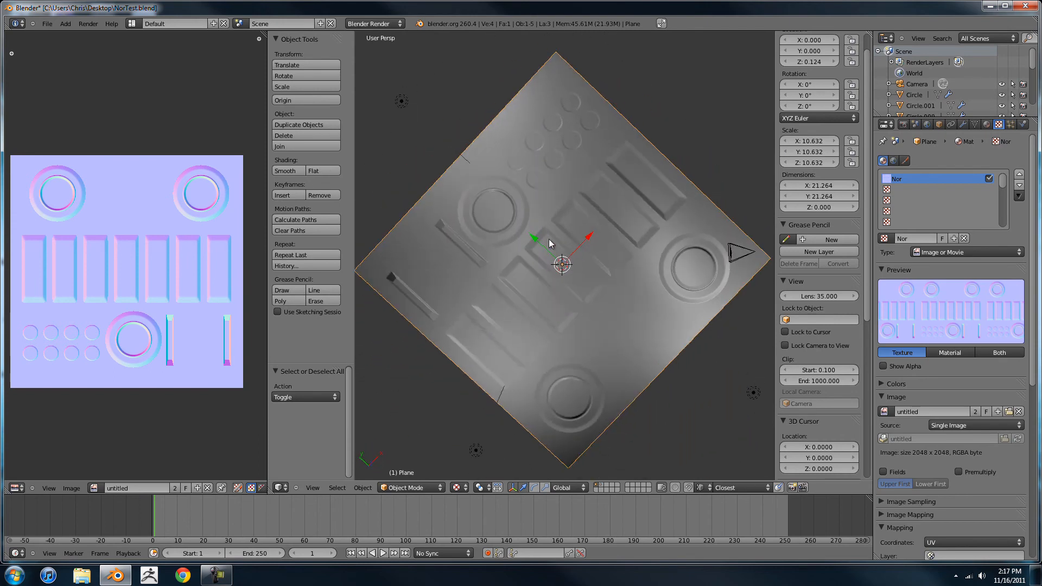
{"action": "left_click_drag", "start_coordinate": [552, 243], "coordinate": [598, 382]}
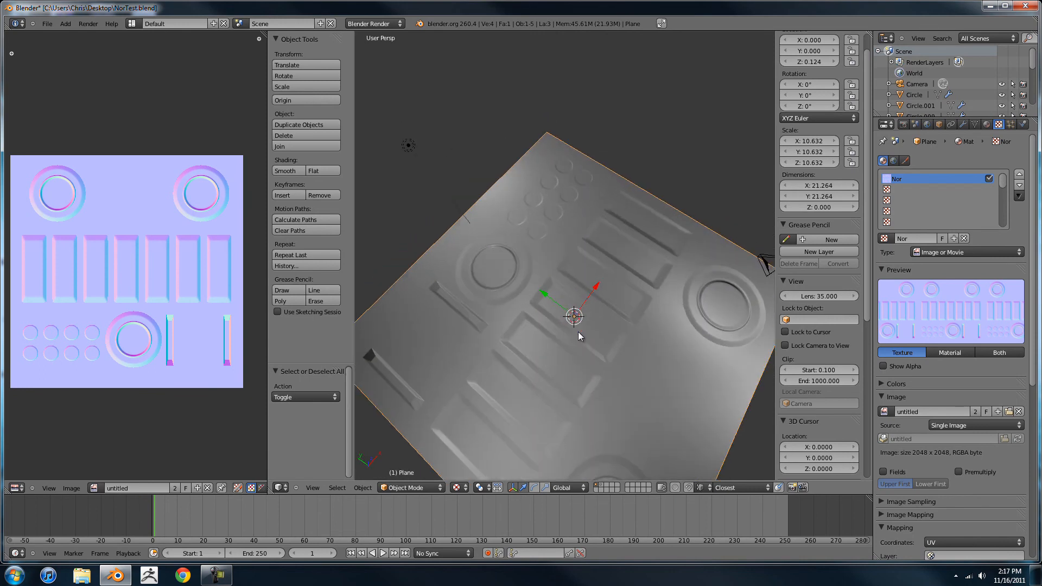
{"action": "left_click_drag", "start_coordinate": [578, 335], "coordinate": [555, 305]}
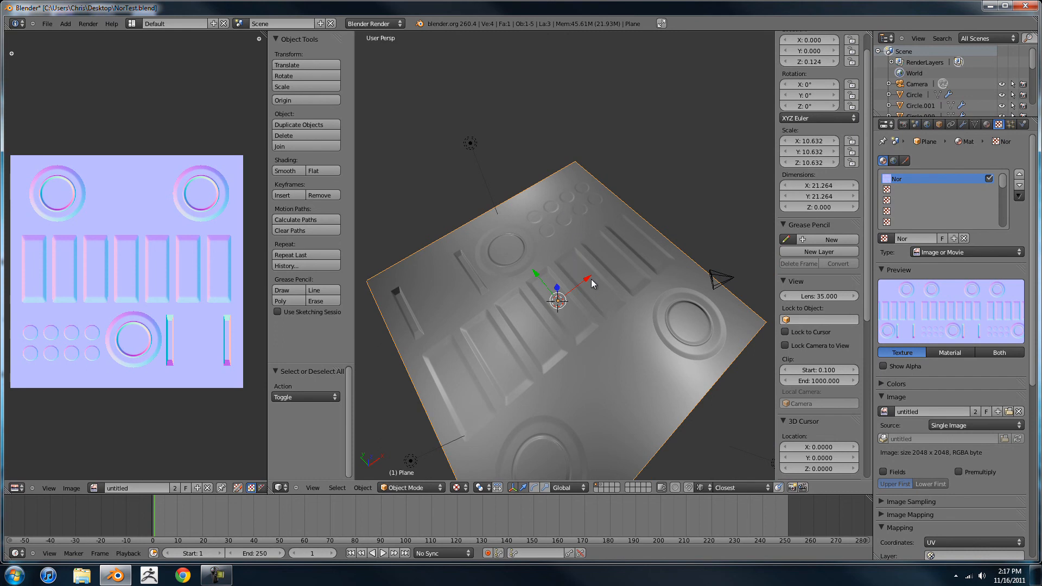
{"action": "left_click_drag", "start_coordinate": [591, 282], "coordinate": [568, 210]}
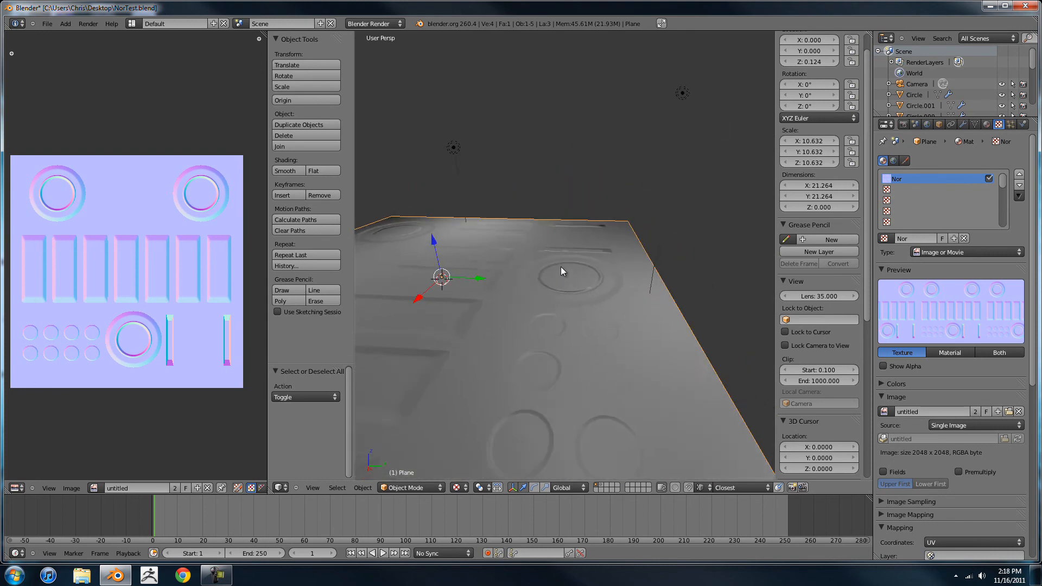
{"action": "left_click_drag", "start_coordinate": [562, 272], "coordinate": [604, 268]}
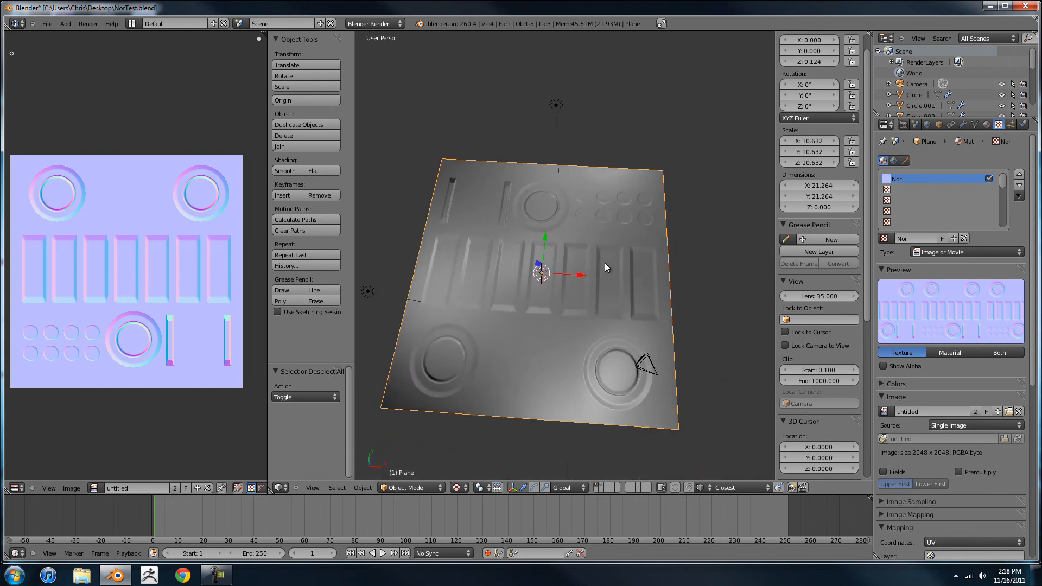
{"action": "left_click_drag", "start_coordinate": [605, 267], "coordinate": [569, 258]}
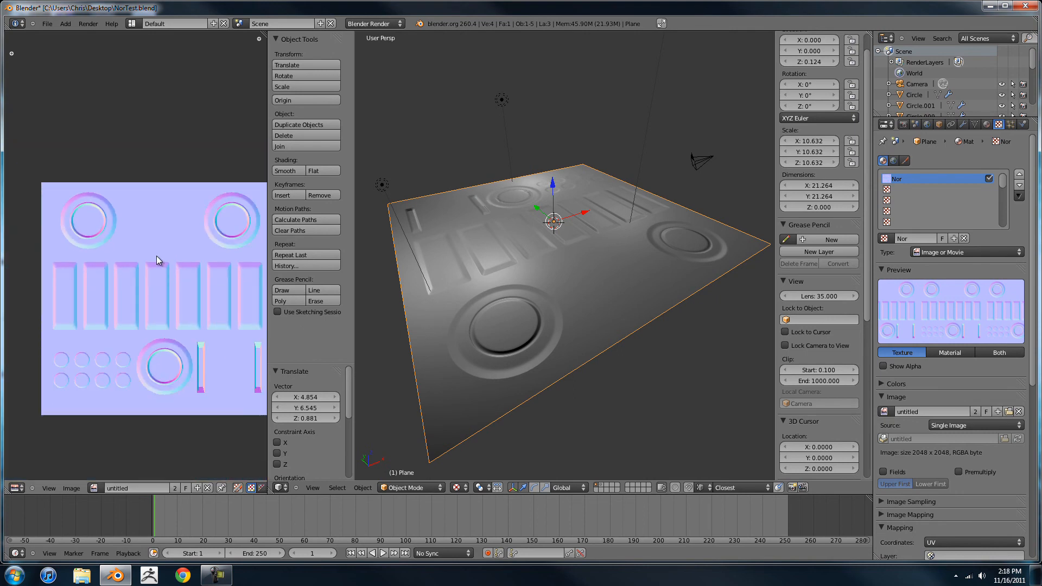
- Zoom into the baked normal map image, then orbit the plane from overhead, low and higher views
{"action": "left_click_drag", "start_coordinate": [265, 286], "coordinate": [271, 286]}
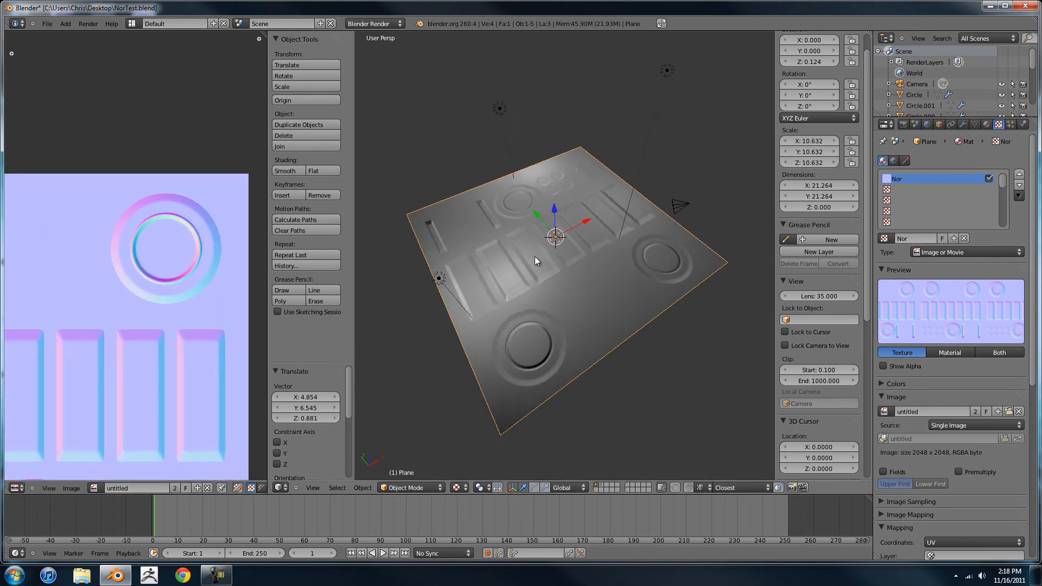
{"action": "left_click_drag", "start_coordinate": [536, 261], "coordinate": [521, 305]}
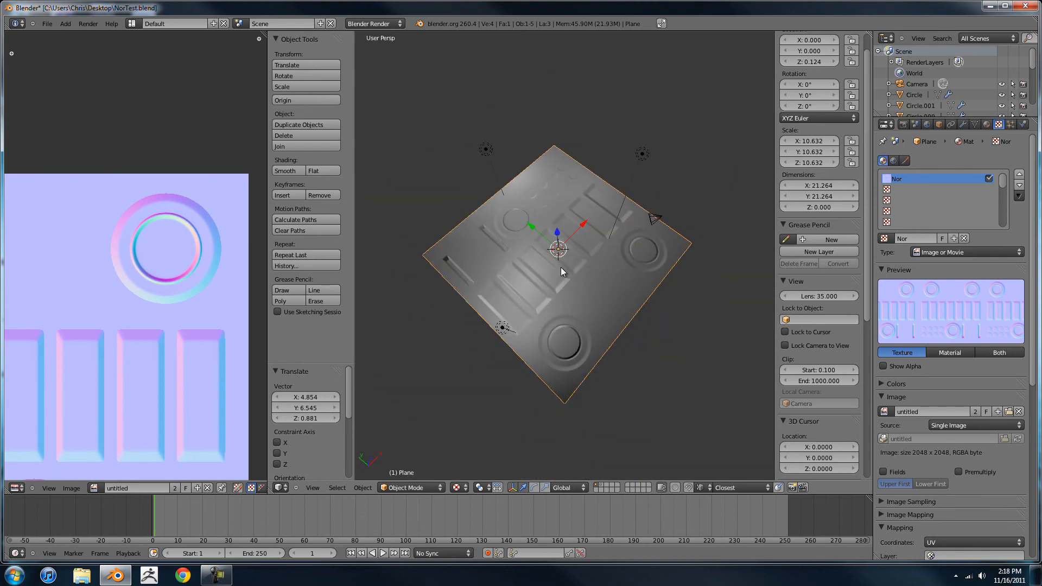
{"action": "left_click_drag", "start_coordinate": [562, 273], "coordinate": [571, 201]}
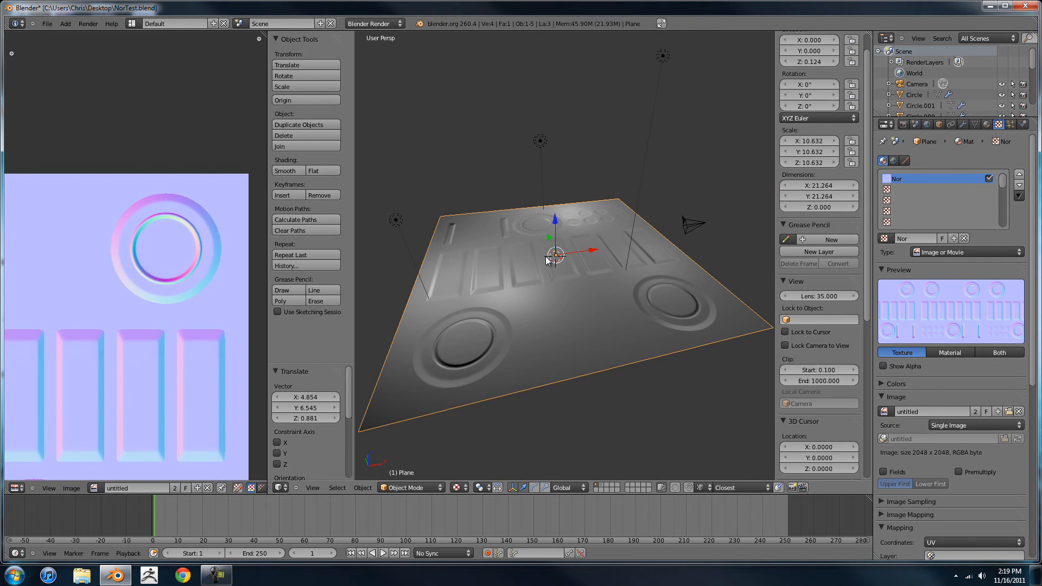
{"action": "left_click_drag", "start_coordinate": [551, 259], "coordinate": [615, 289]}
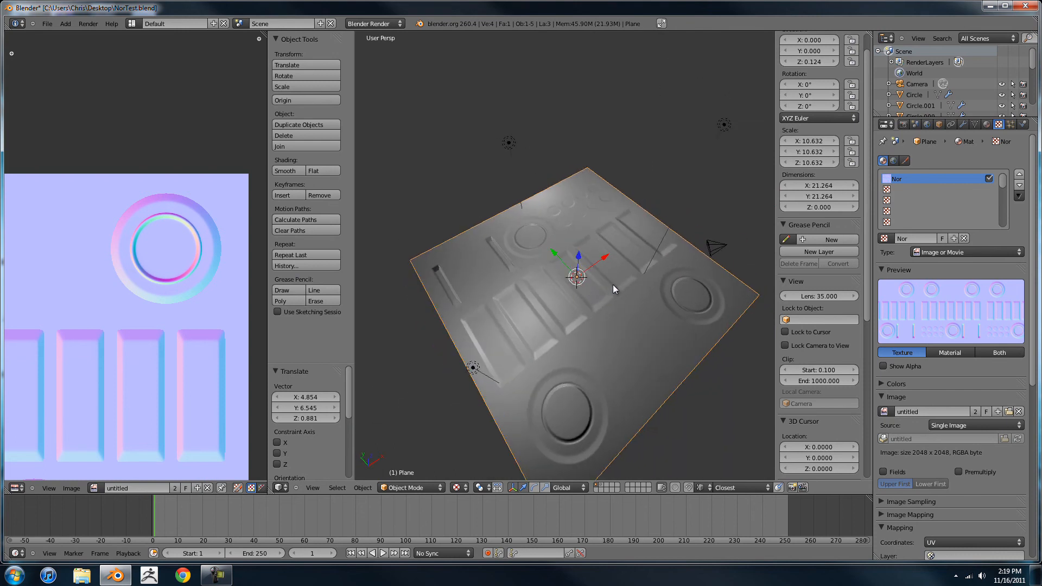